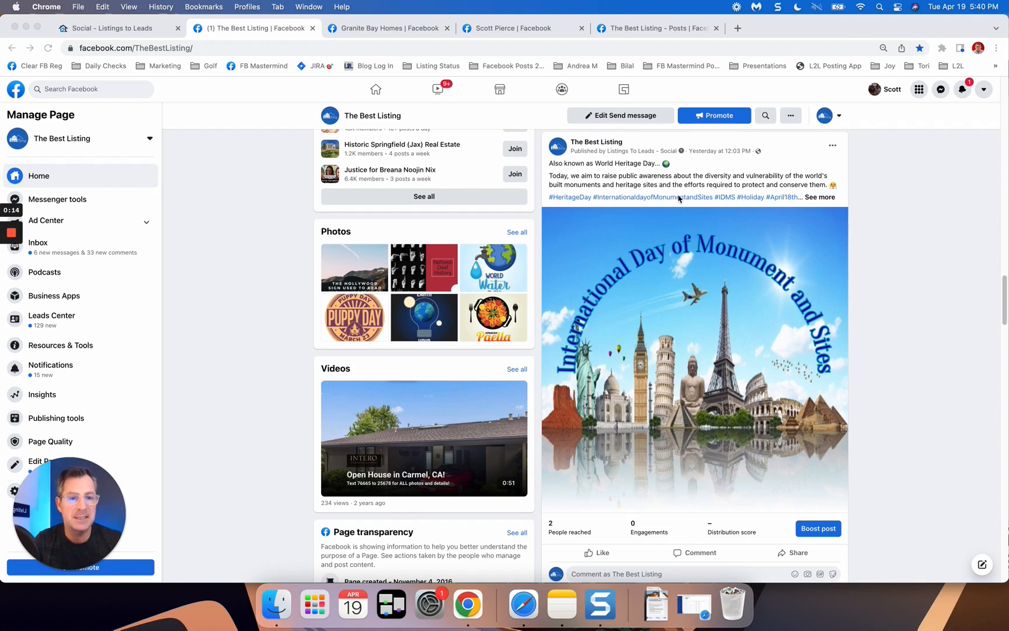
{"action": "mouse_move", "coordinate": [812, 367]}
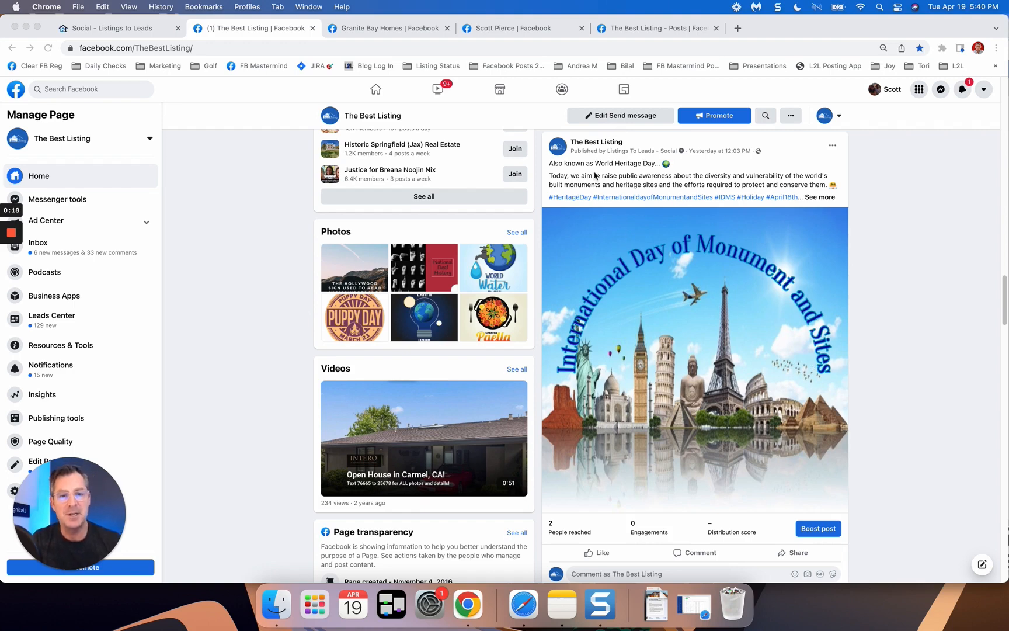
{"action": "mouse_move", "coordinate": [605, 448]}
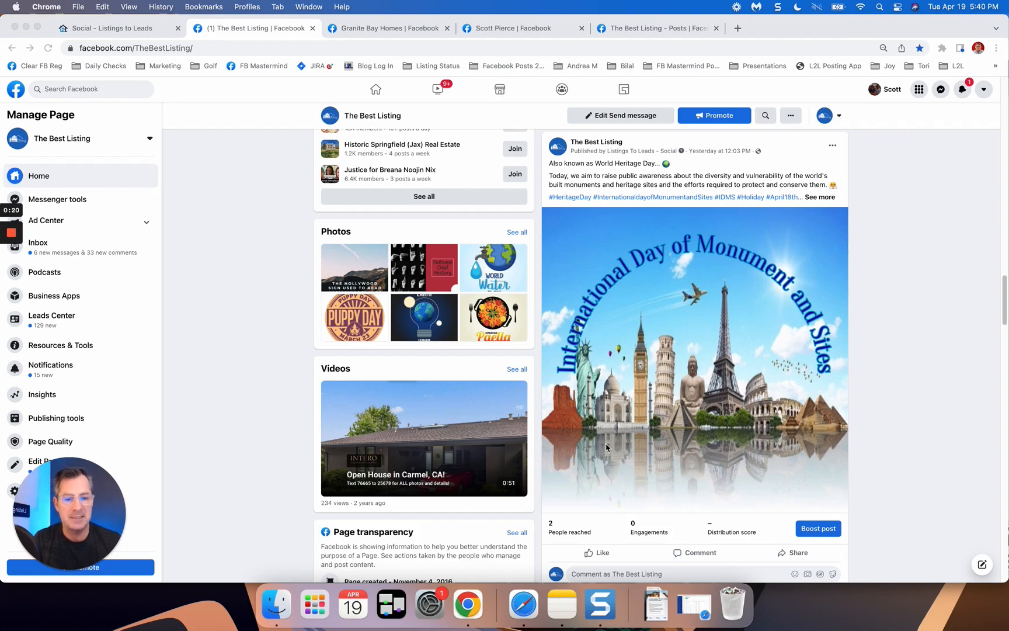
{"action": "mouse_move", "coordinate": [596, 161]}
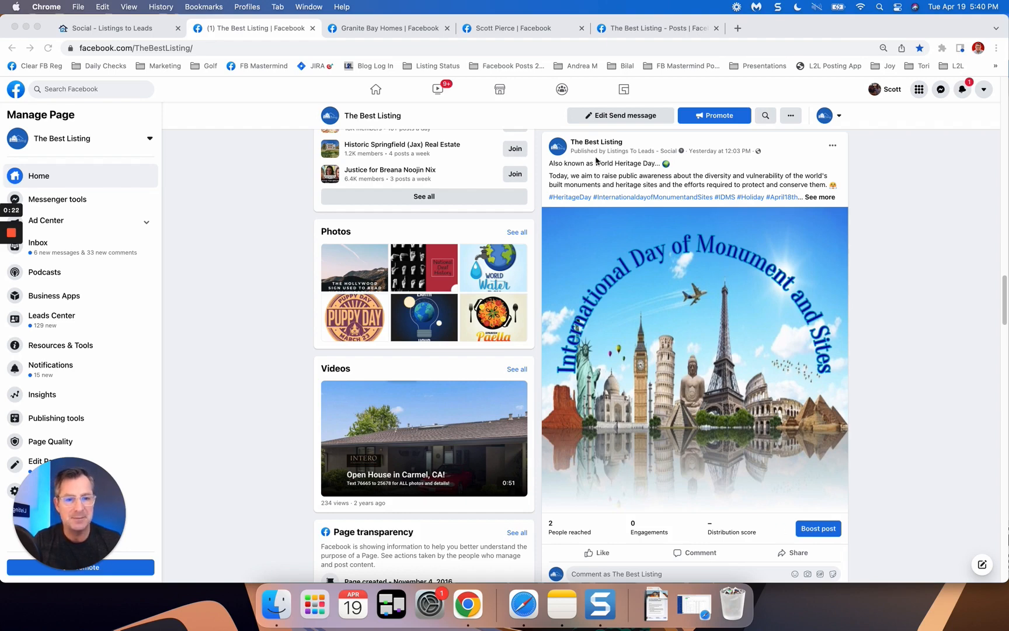
{"action": "mouse_move", "coordinate": [704, 263]}
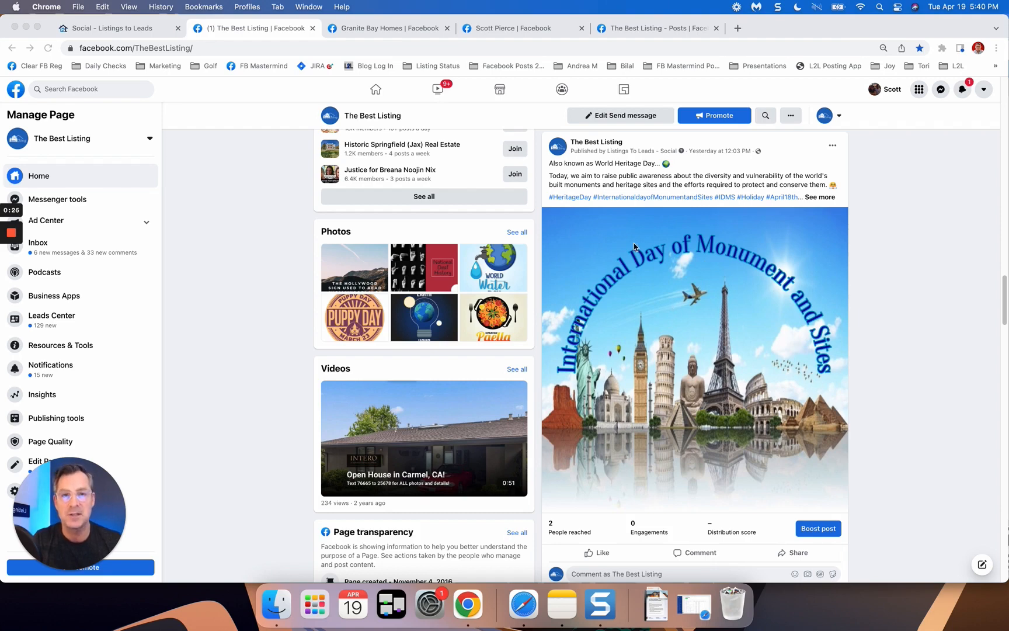
{"action": "left_click", "coordinate": [387, 28]}
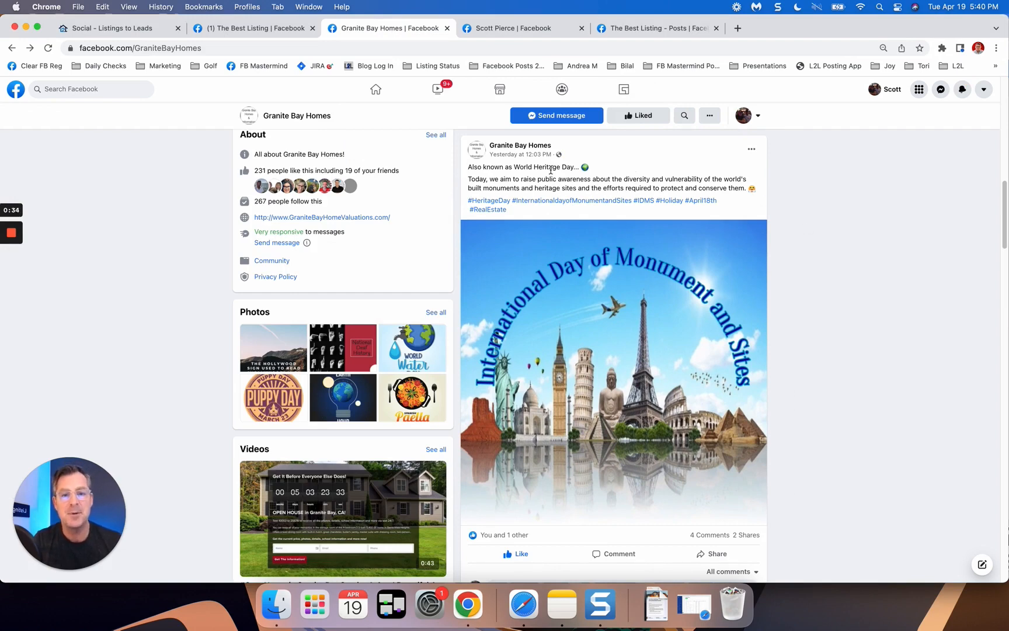
{"action": "scroll", "scroll_direction": "down", "scroll_amount": 3}
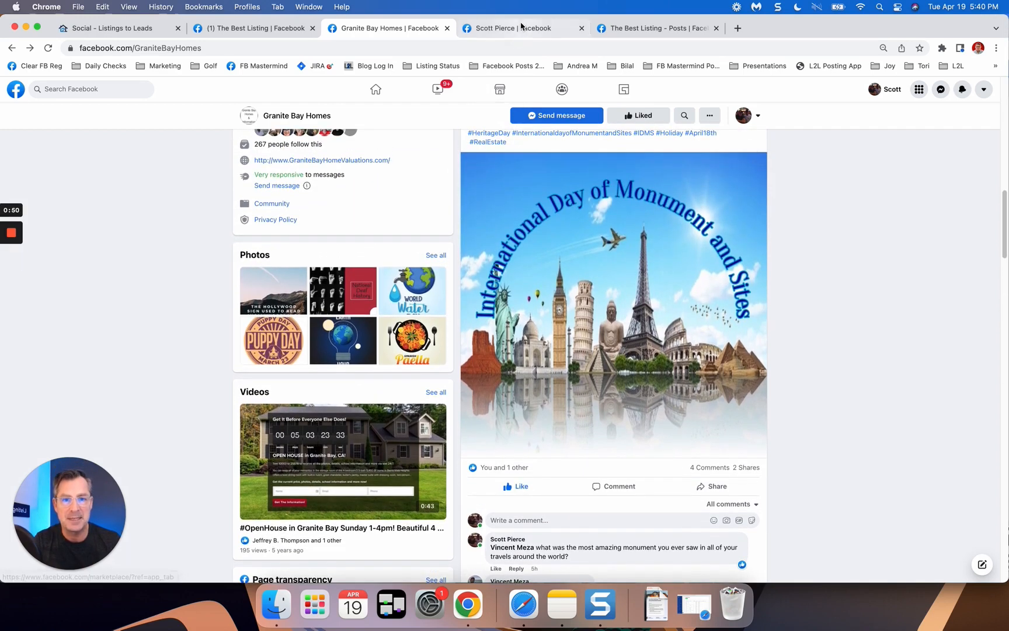
{"action": "left_click", "coordinate": [515, 27]}
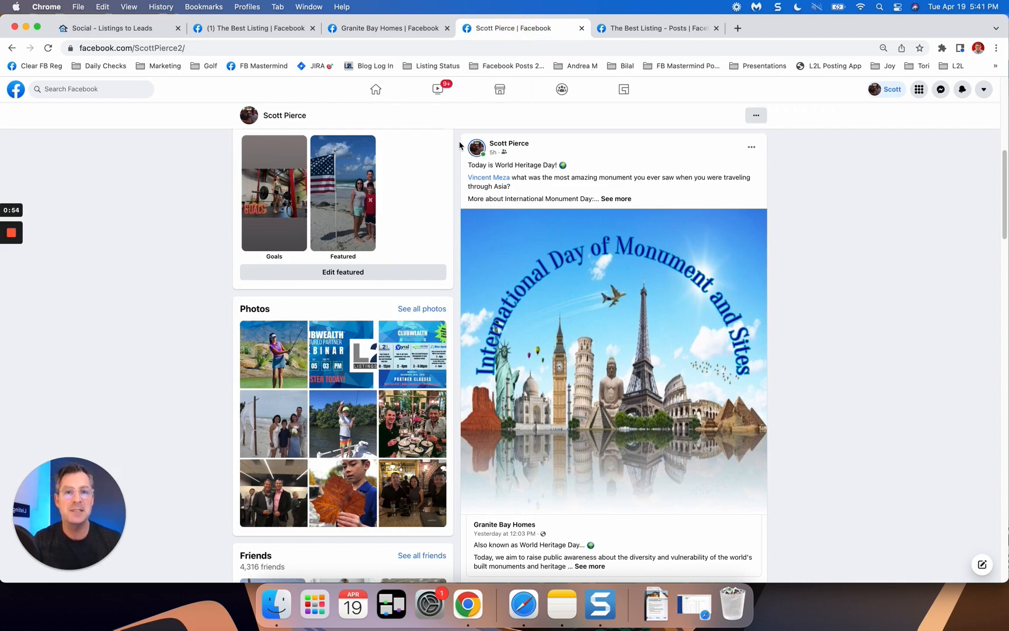
{"action": "mouse_move", "coordinate": [501, 348]}
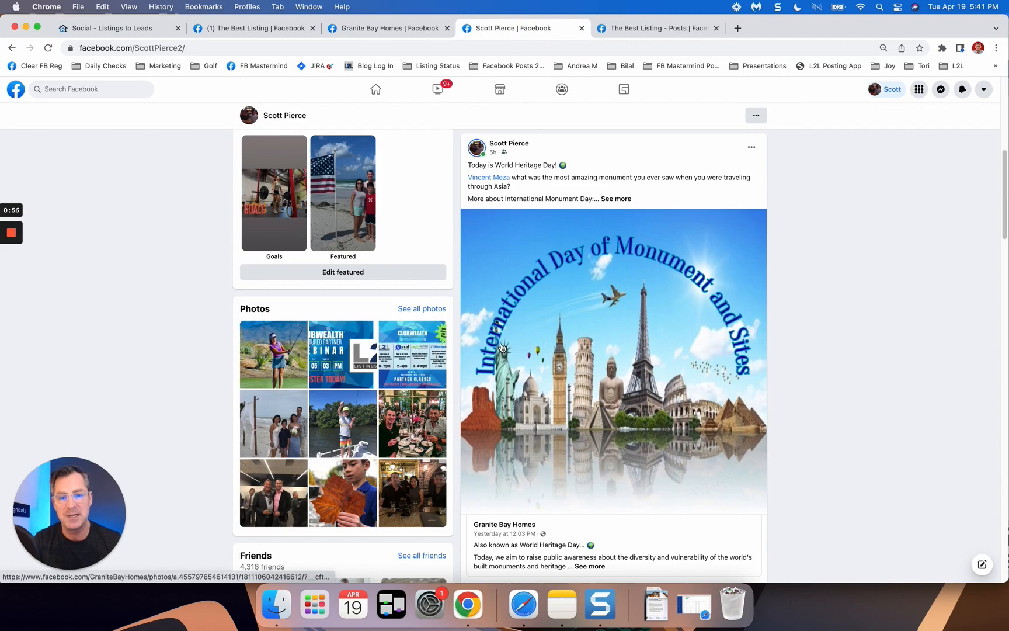
{"action": "mouse_move", "coordinate": [740, 361]}
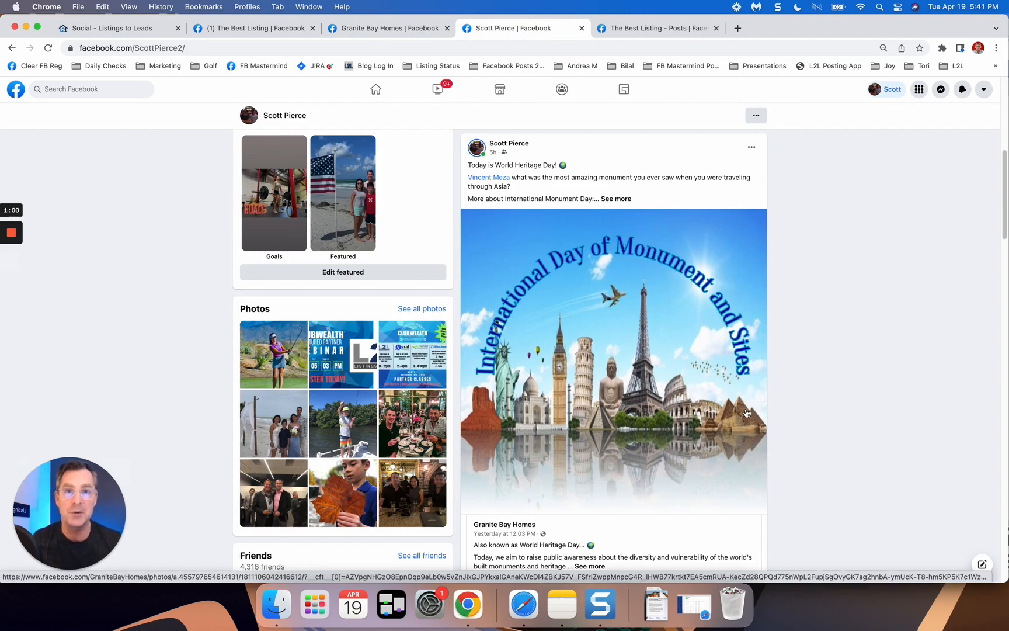
{"action": "mouse_move", "coordinate": [605, 313]}
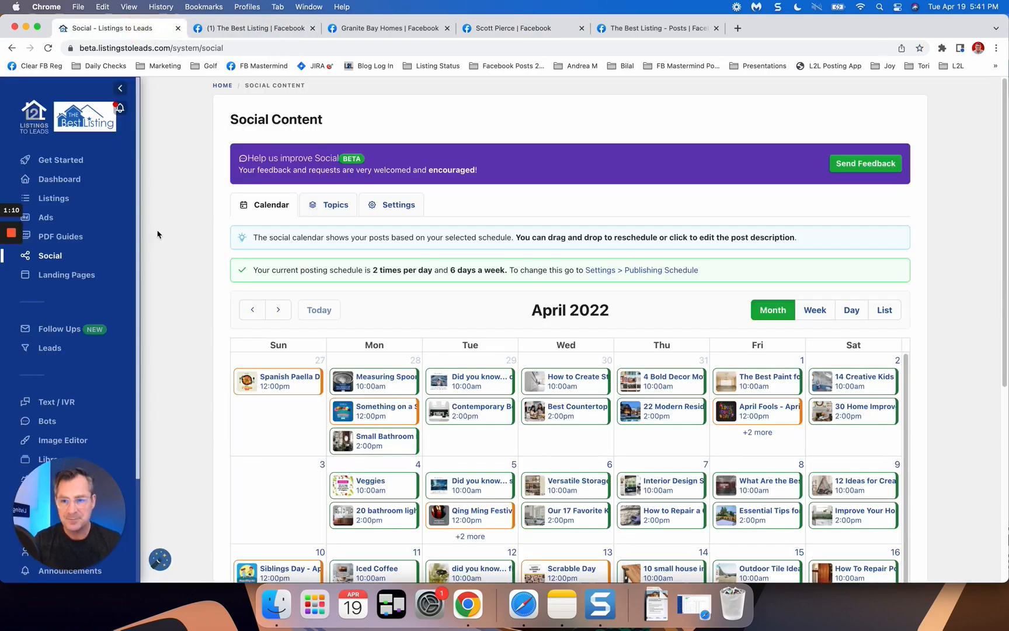
{"action": "mouse_move", "coordinate": [50, 264]}
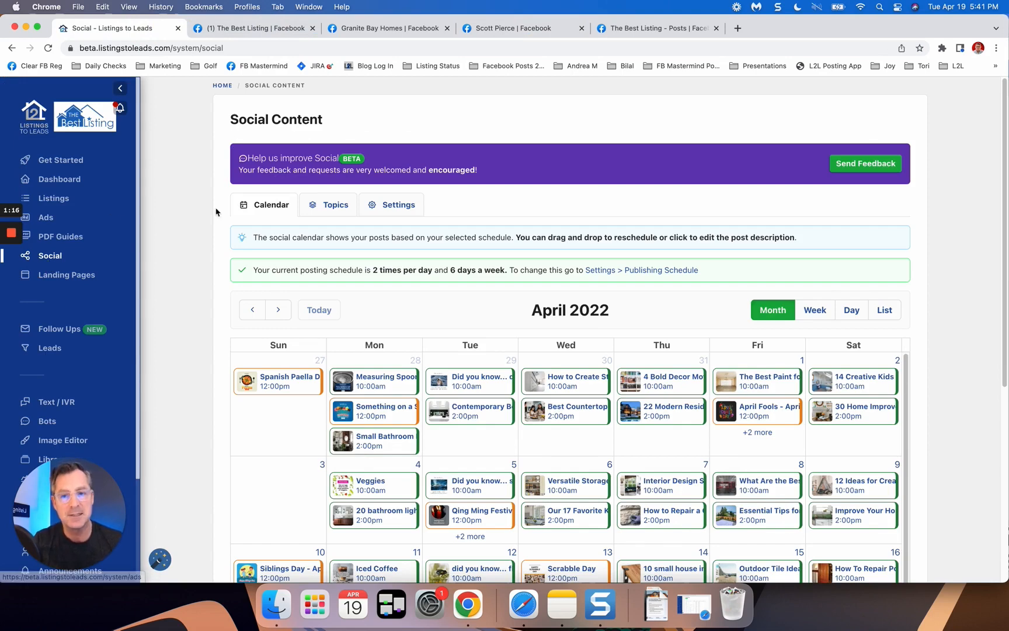
Select the Canadian Holidays topic card in the Topics collection, reaching 13 selected topics
{"action": "left_click", "coordinate": [334, 204]}
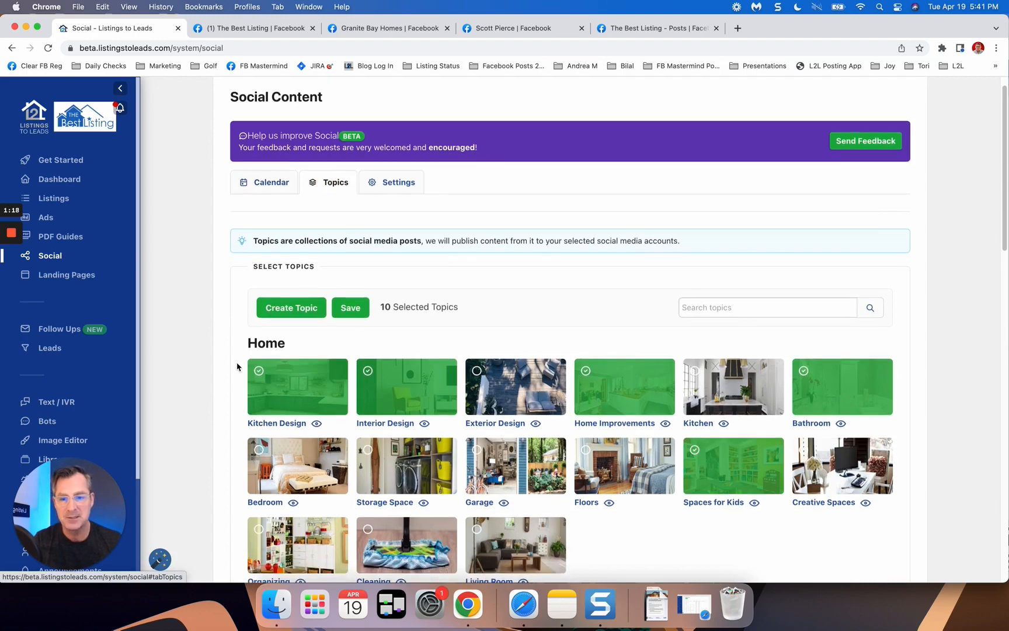
{"action": "scroll", "scroll_direction": "down", "scroll_amount": 3}
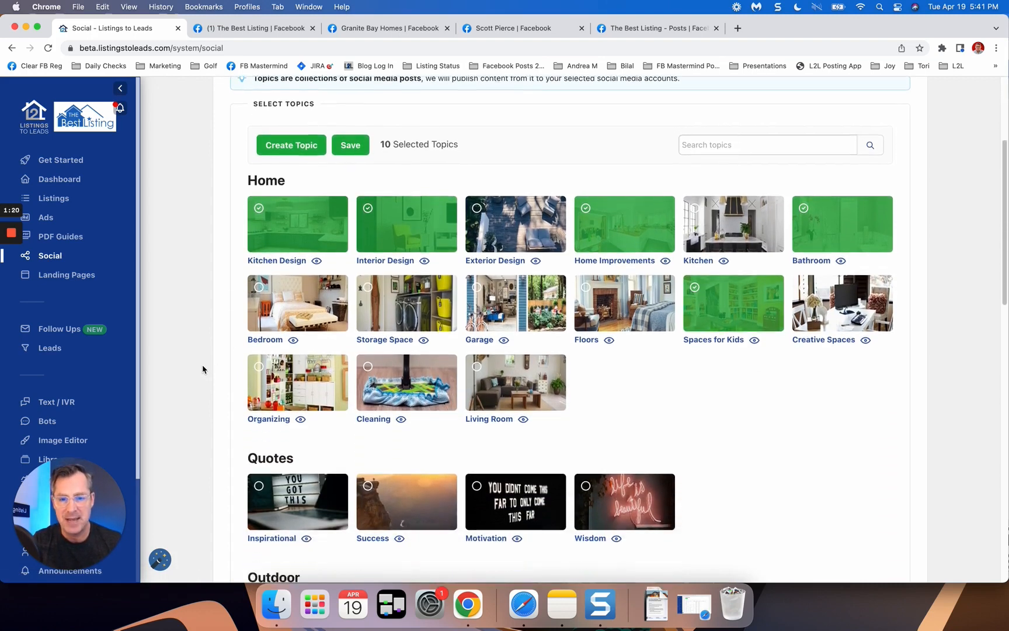
{"action": "scroll", "scroll_direction": "down", "scroll_amount": 3}
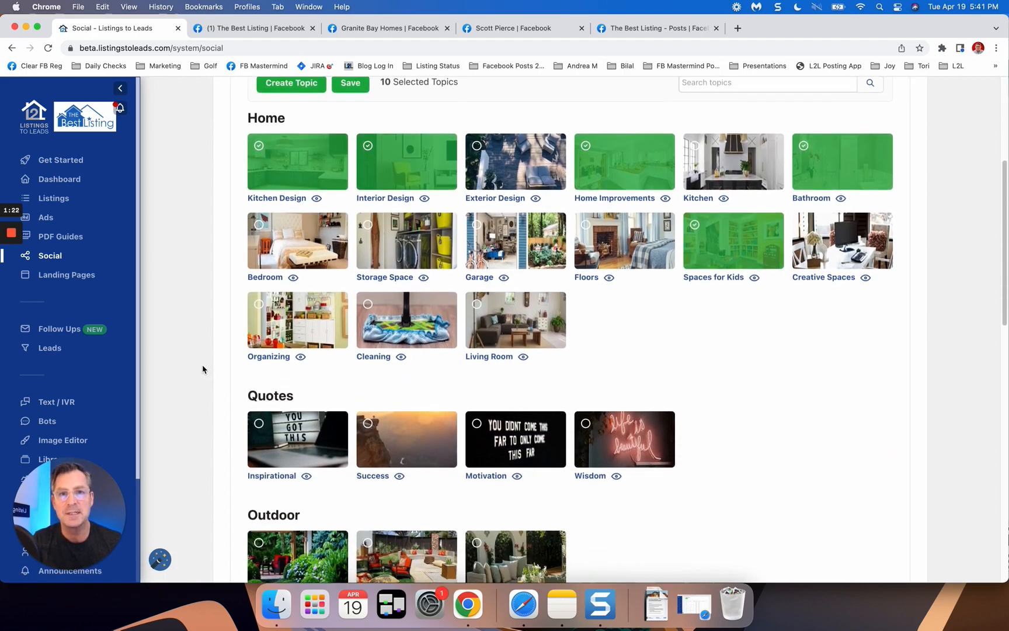
{"action": "scroll", "scroll_direction": "down", "scroll_amount": 3}
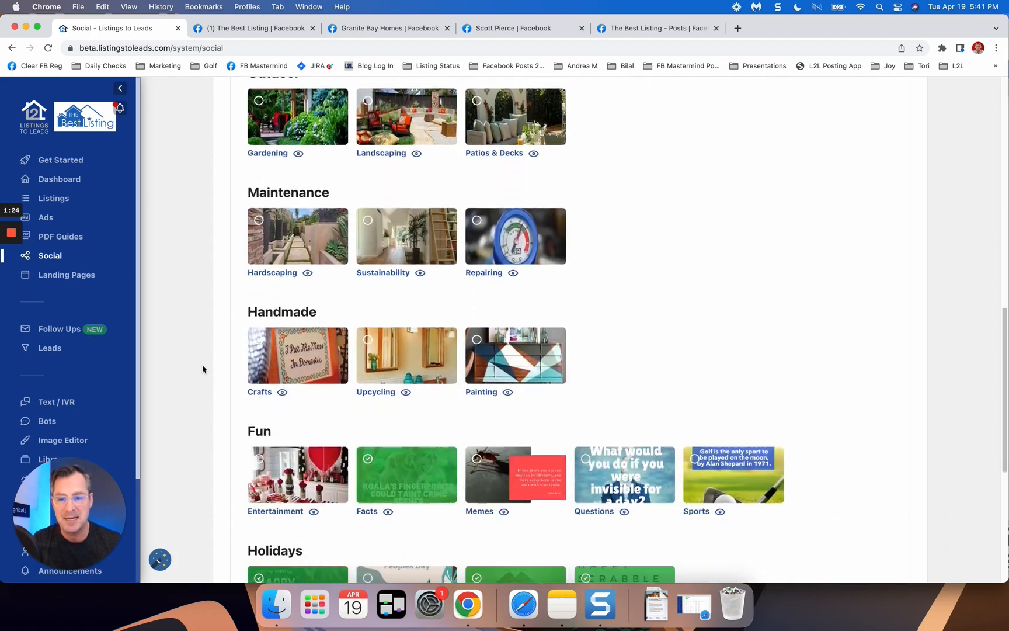
{"action": "scroll", "scroll_direction": "down", "scroll_amount": 3}
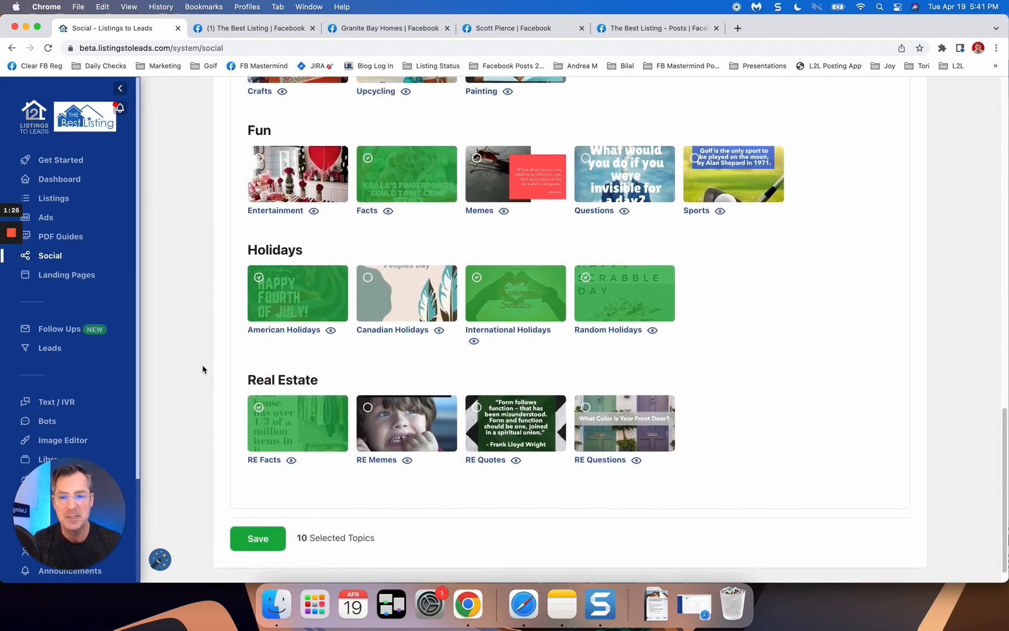
{"action": "scroll", "scroll_direction": "down", "scroll_amount": 3}
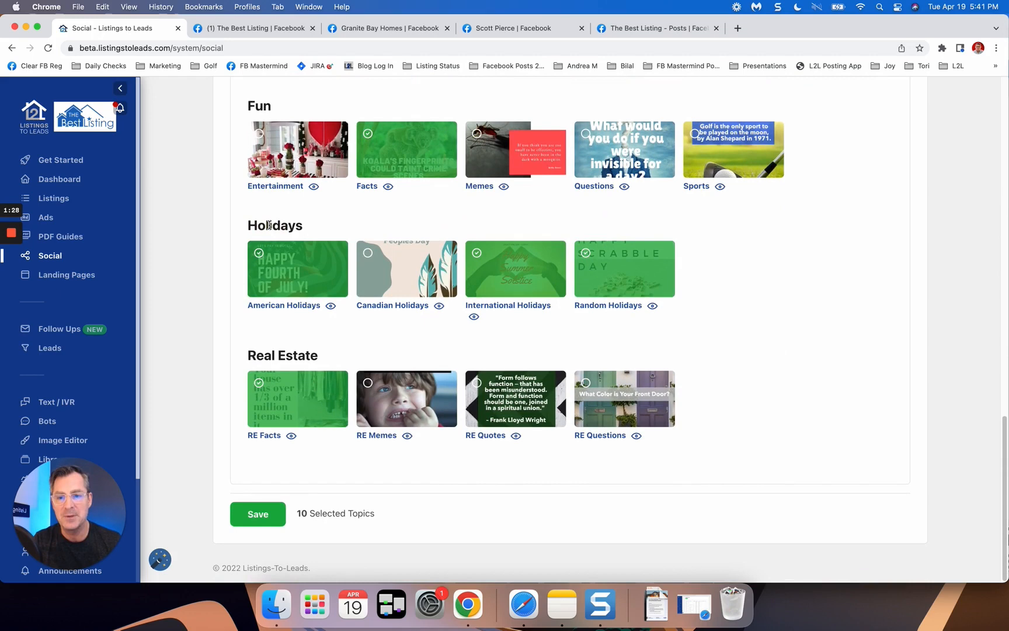
{"action": "left_click", "coordinate": [406, 269]}
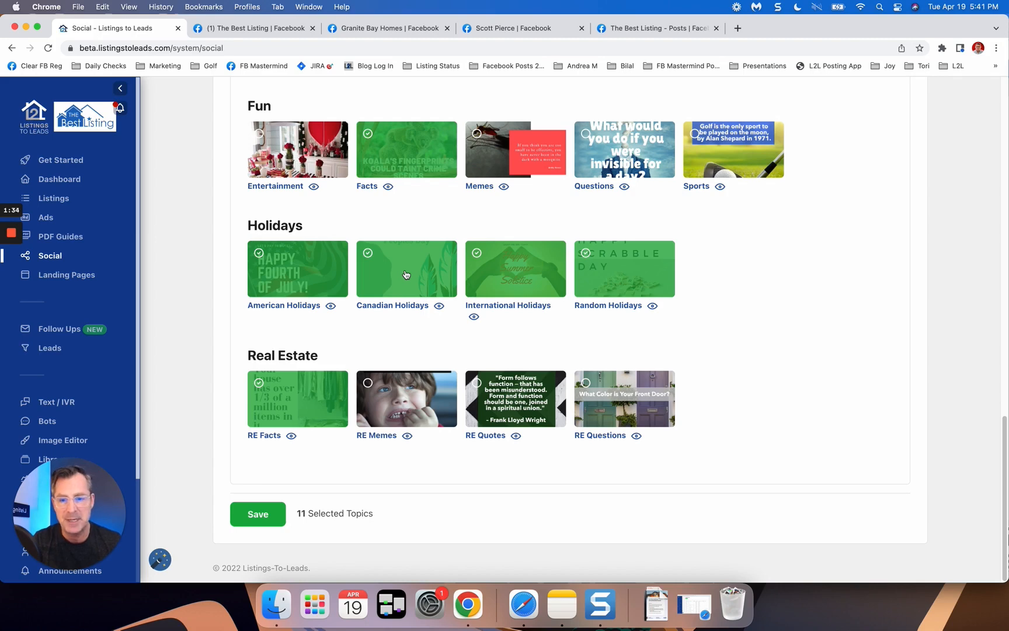
{"action": "scroll", "scroll_direction": "down", "scroll_amount": 3}
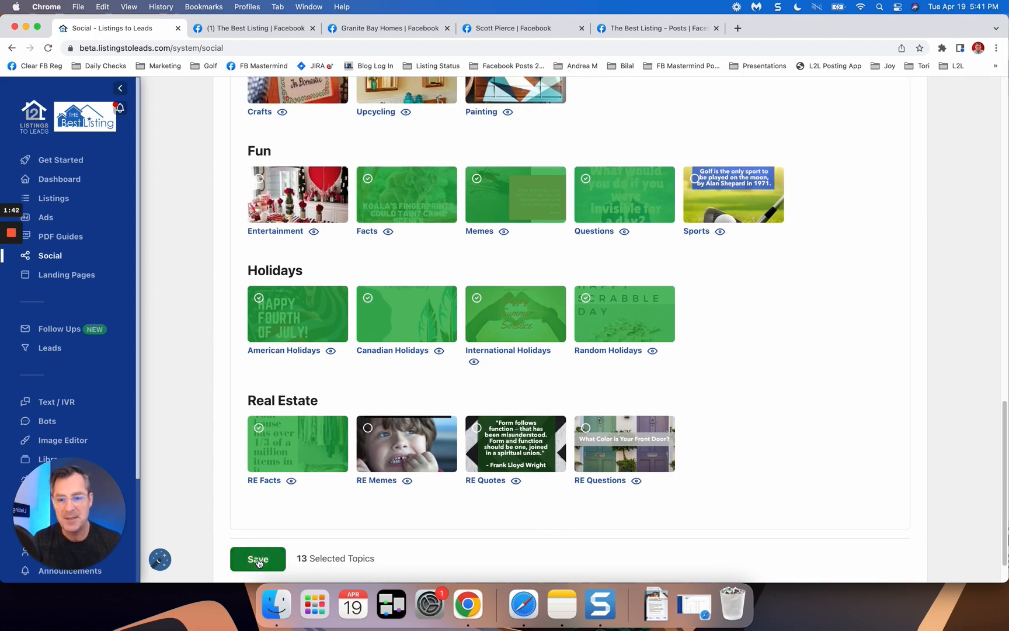
Save the 13-topic Social Content selection
{"action": "left_click", "coordinate": [258, 558]}
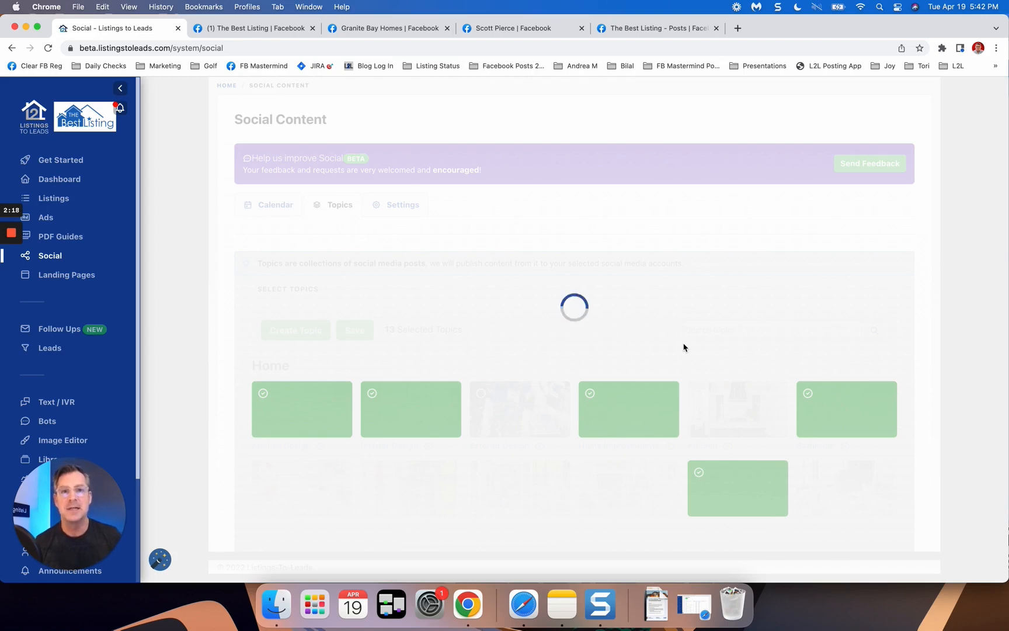
{"action": "mouse_move", "coordinate": [161, 263]}
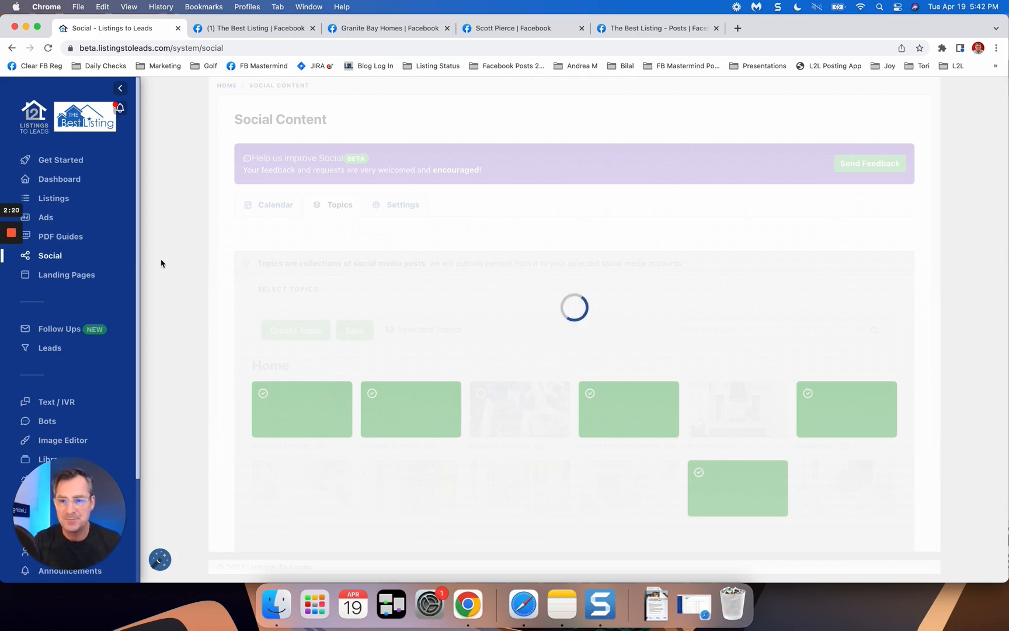
Return to The Best Listing page, review its posts, and switch to acting as the personal profile
{"action": "left_click", "coordinate": [251, 27]}
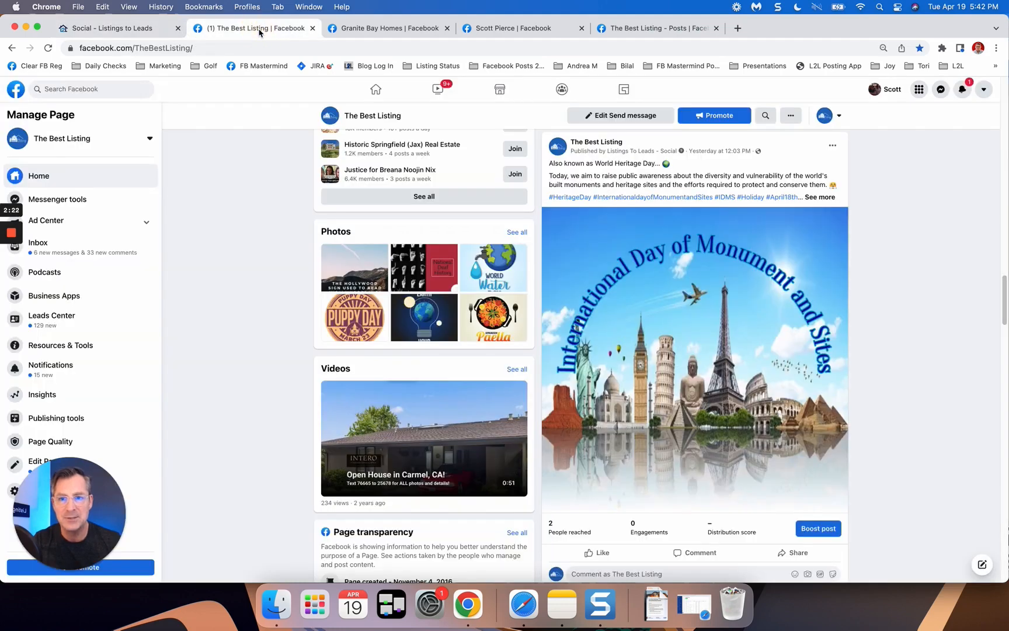
{"action": "mouse_move", "coordinate": [706, 144]}
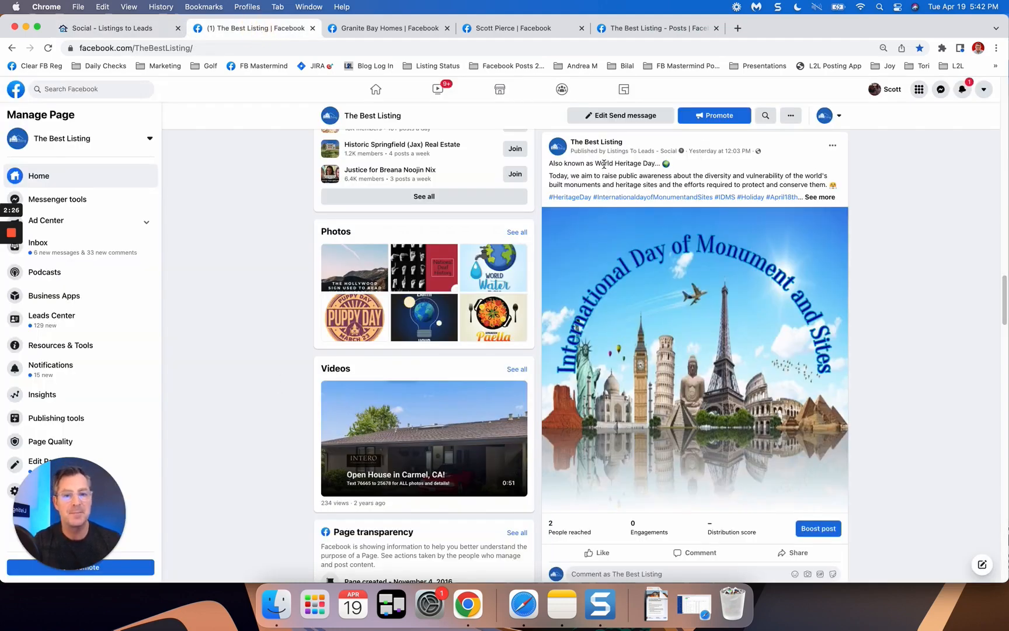
{"action": "scroll", "scroll_direction": "down", "scroll_amount": 3}
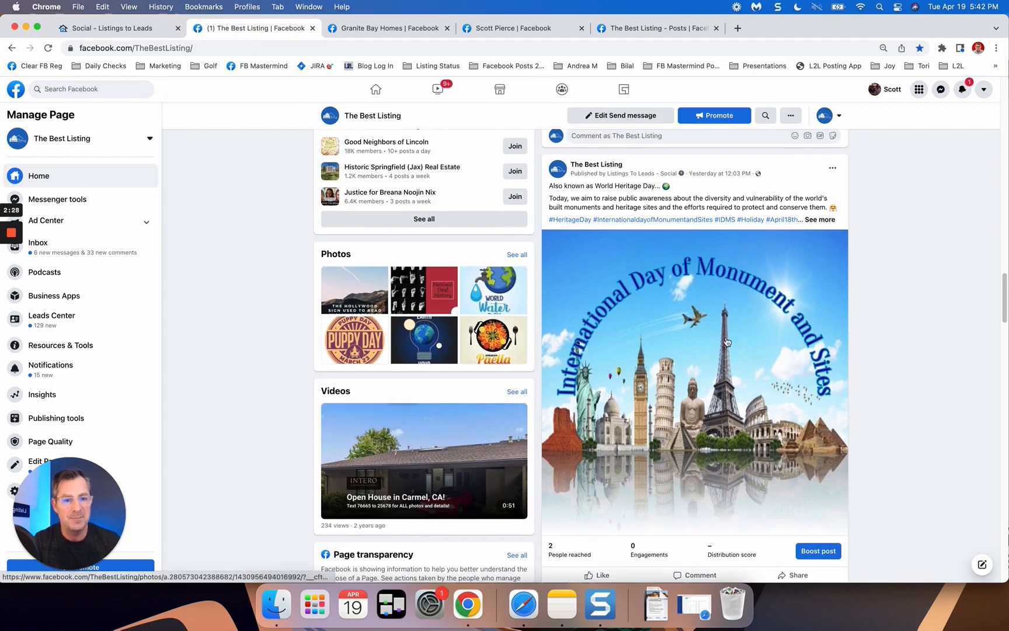
{"action": "scroll", "scroll_direction": "down", "scroll_amount": 3}
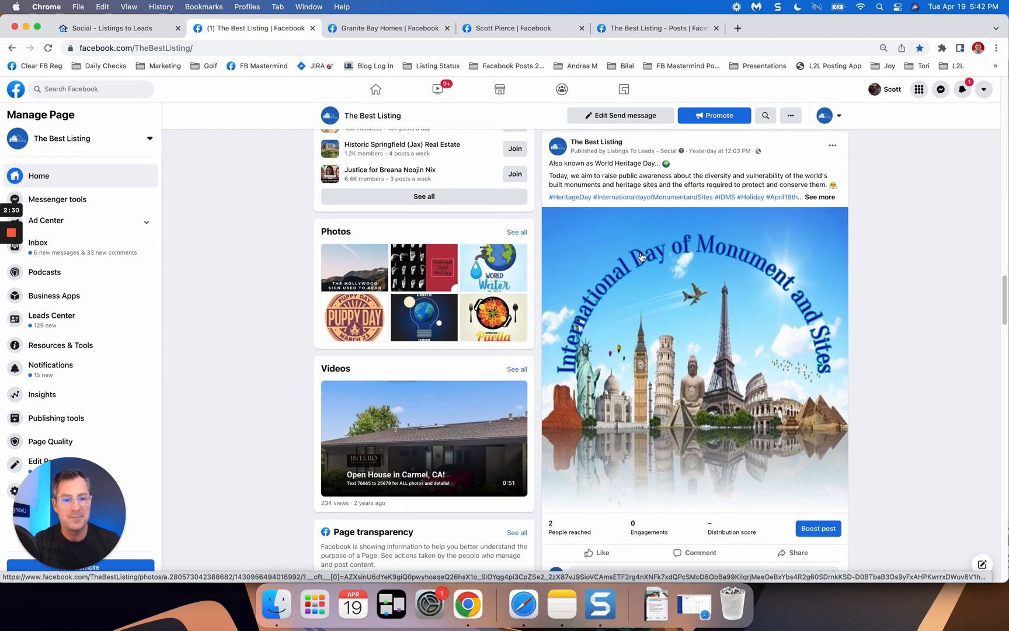
{"action": "scroll", "scroll_direction": "down", "scroll_amount": 3}
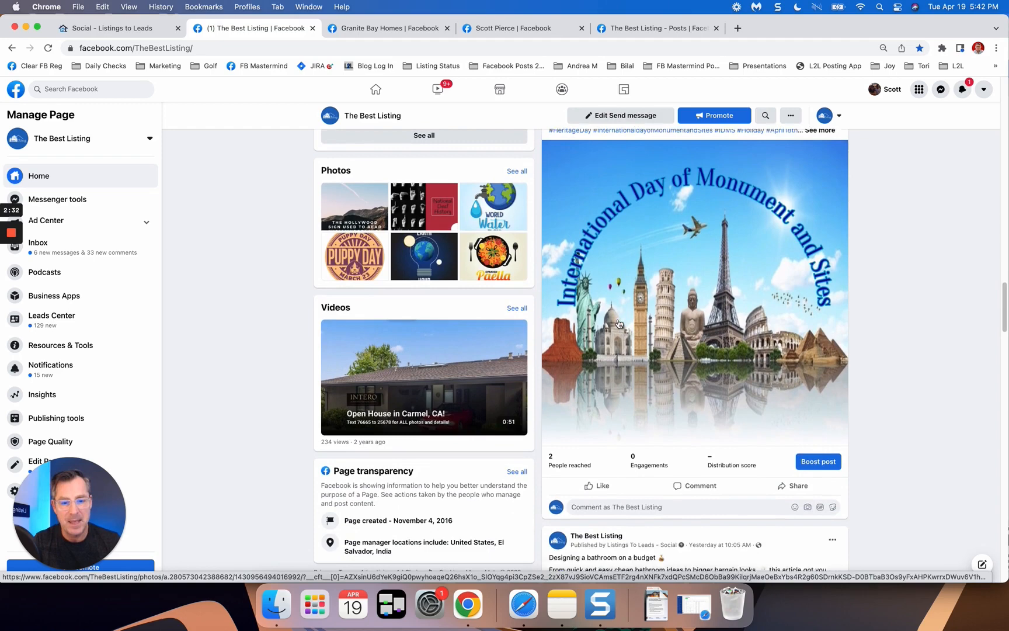
{"action": "scroll", "scroll_direction": "down", "scroll_amount": 3}
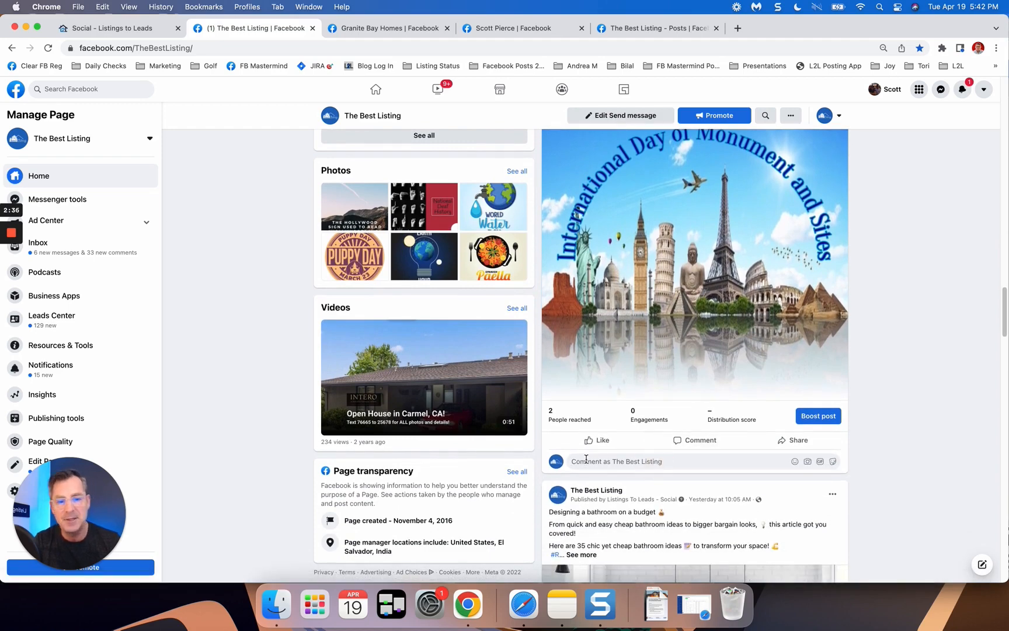
{"action": "mouse_move", "coordinate": [637, 482]}
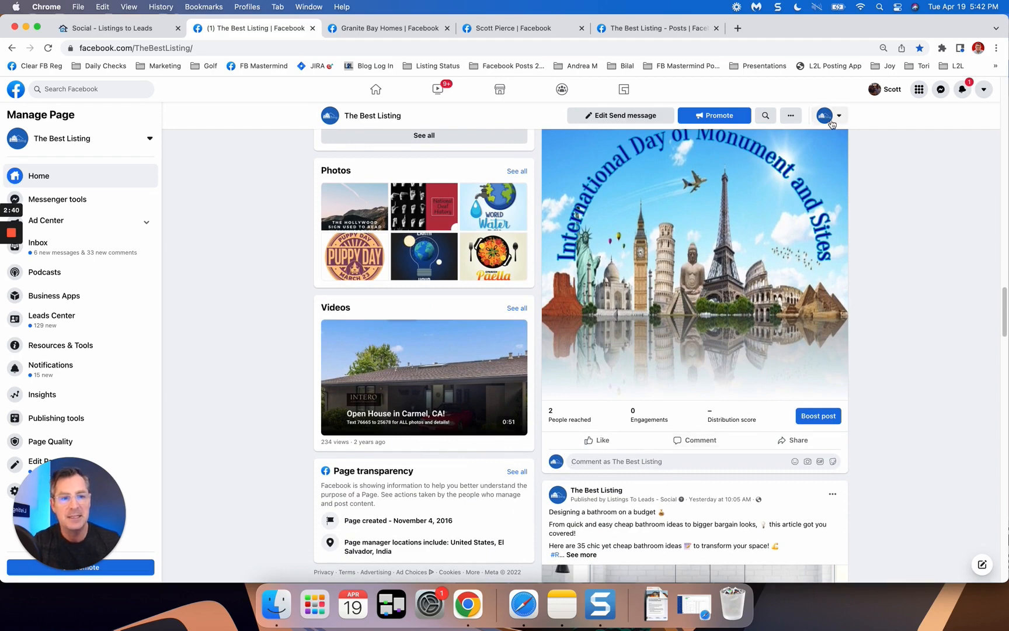
{"action": "left_click", "coordinate": [825, 115]}
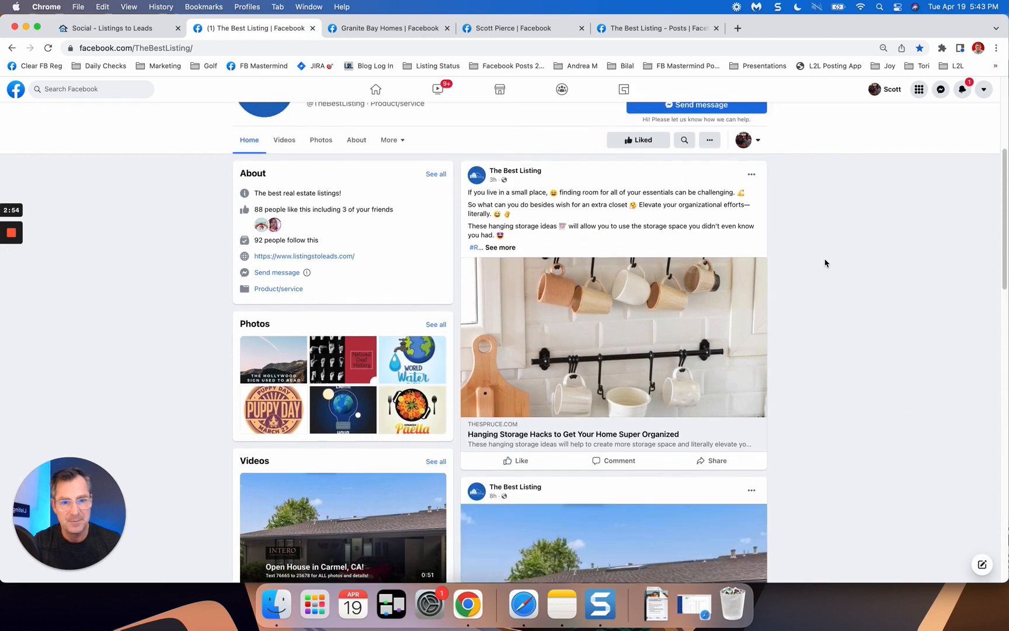
Start a comment under the International Day of Monument and Sites post
{"action": "scroll", "scroll_direction": "down", "scroll_amount": 3}
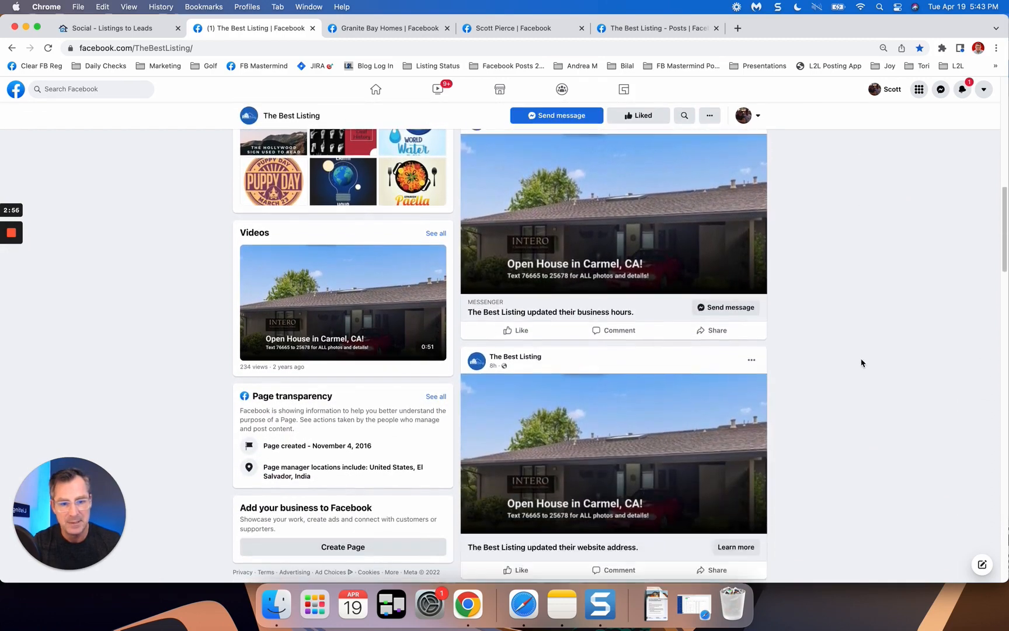
{"action": "scroll", "scroll_direction": "down", "scroll_amount": 3}
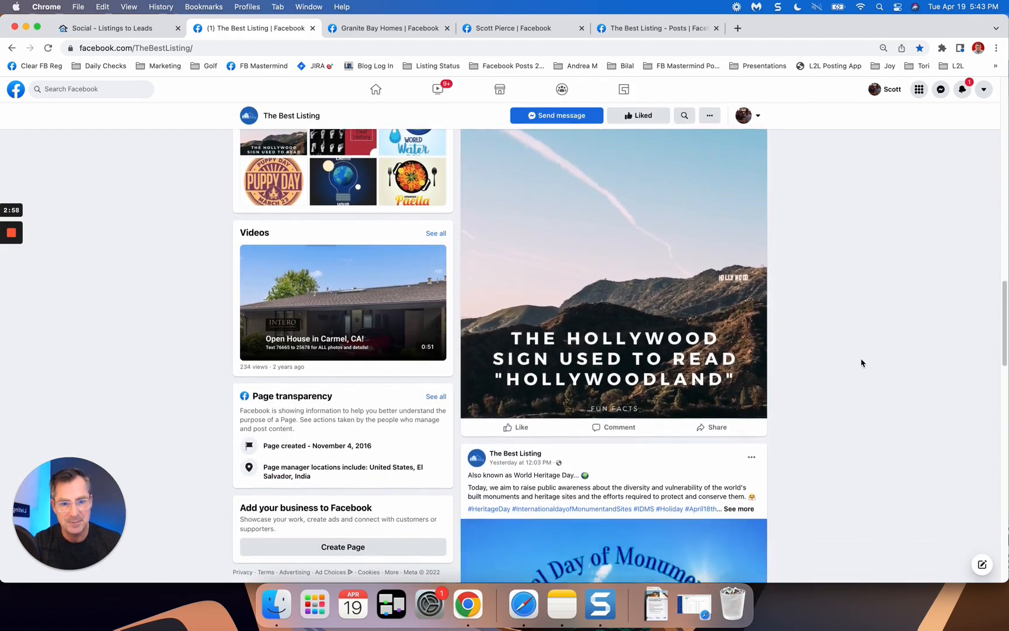
{"action": "scroll", "scroll_direction": "down", "scroll_amount": 3}
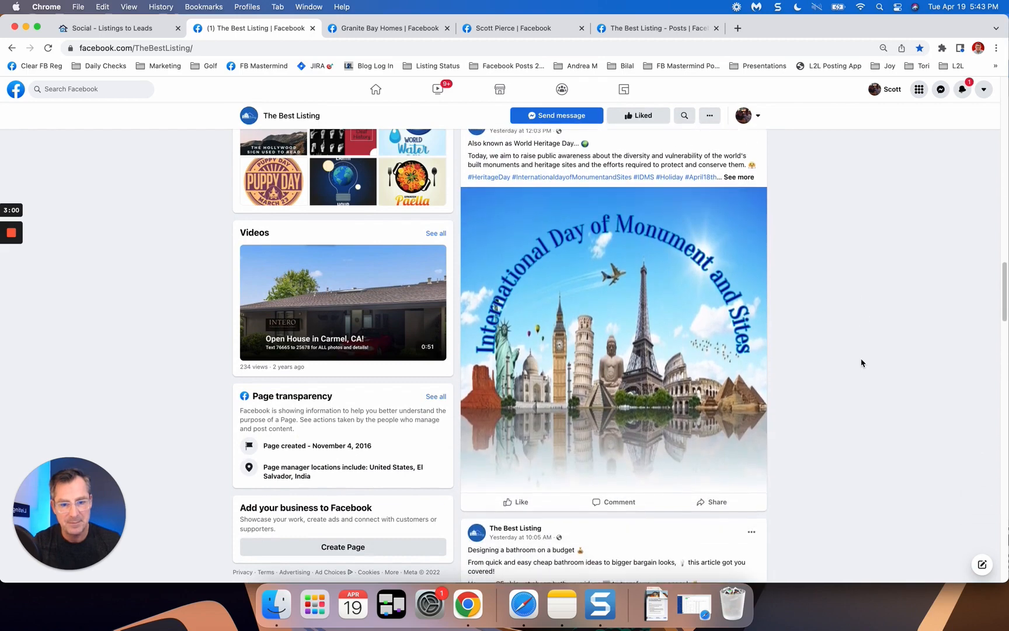
{"action": "scroll", "scroll_direction": "down", "scroll_amount": 3}
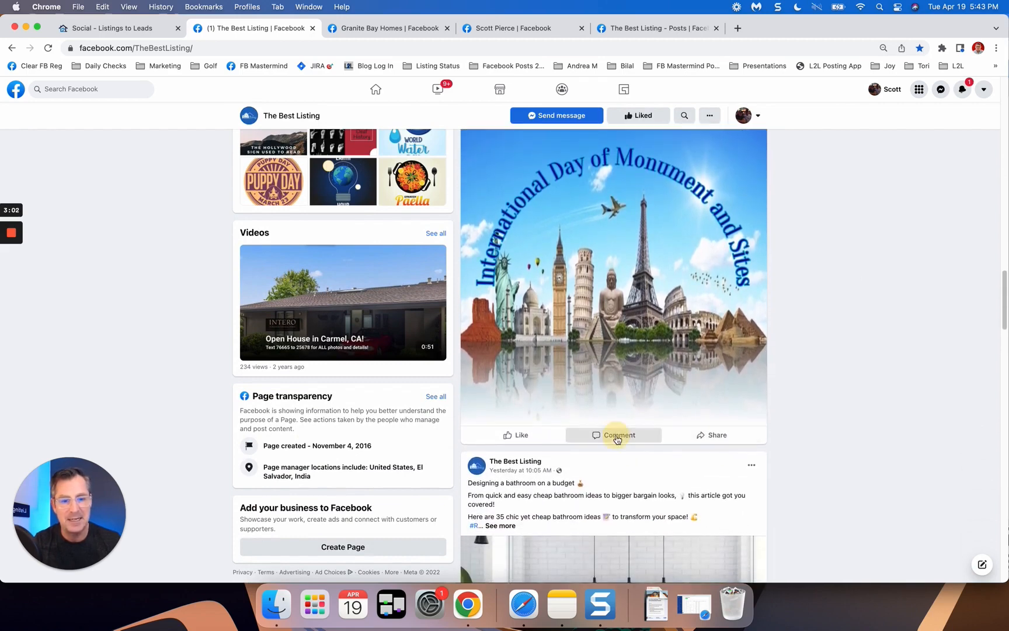
{"action": "left_click", "coordinate": [617, 434]}
{"action": "type", "text": "@"}
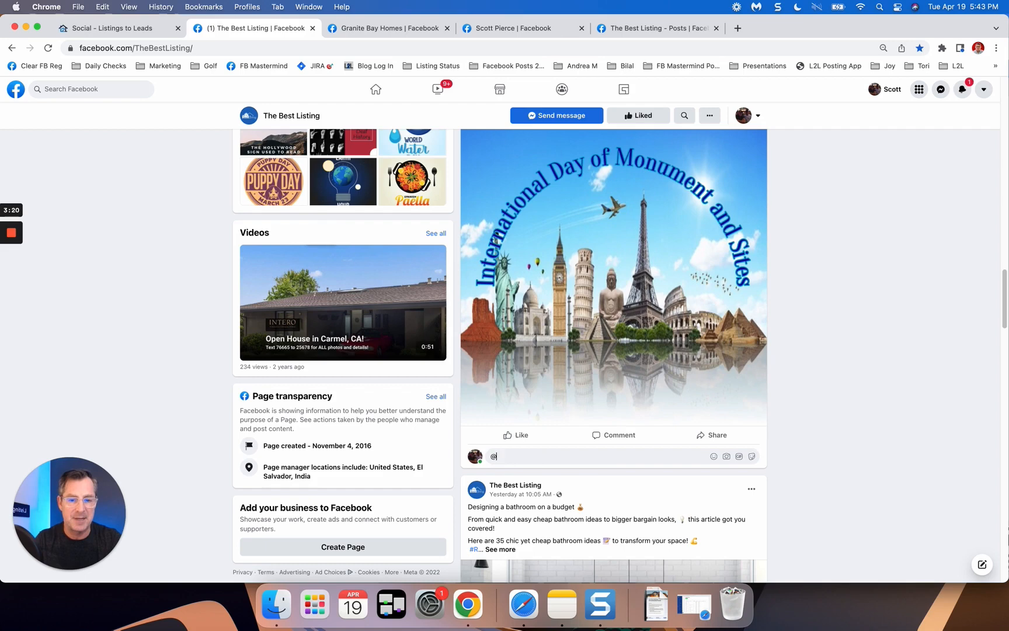
{"action": "type", "text": "Vince"}
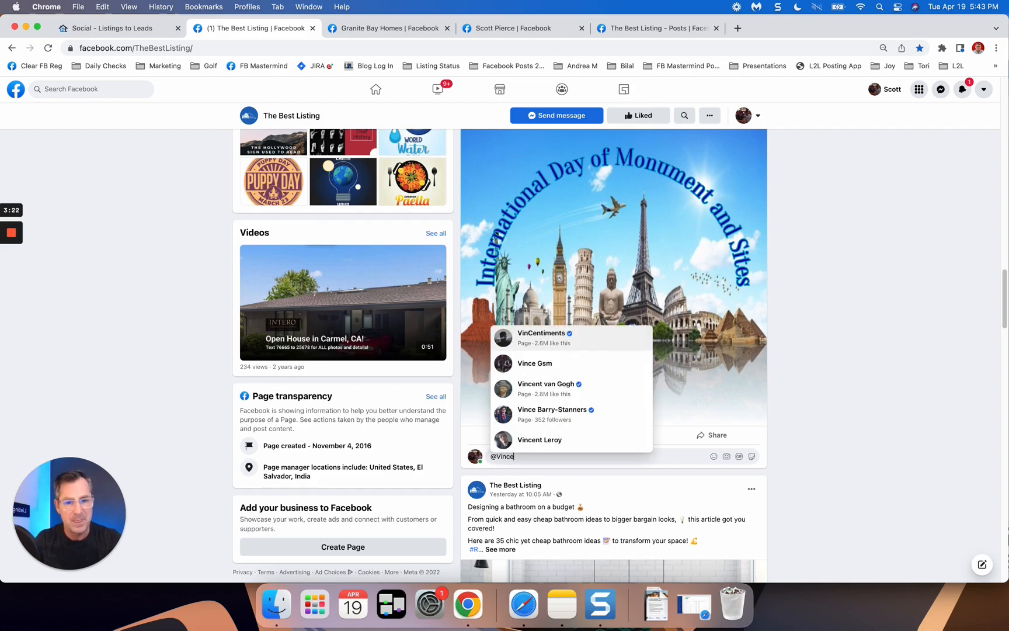
{"action": "type", "text": "Meza"}
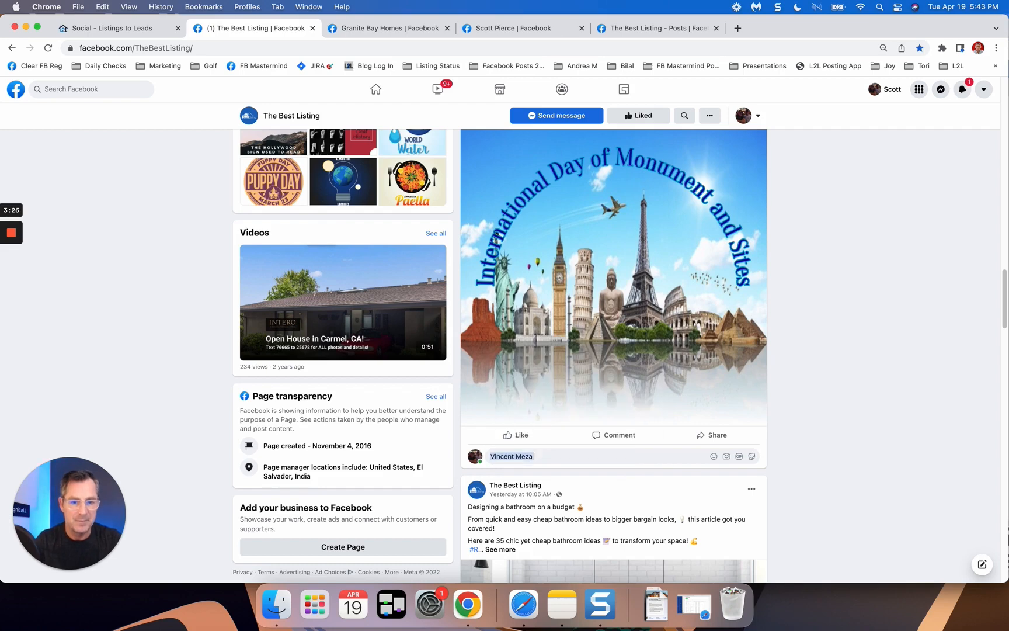
{"action": "type", "text": "check out"}
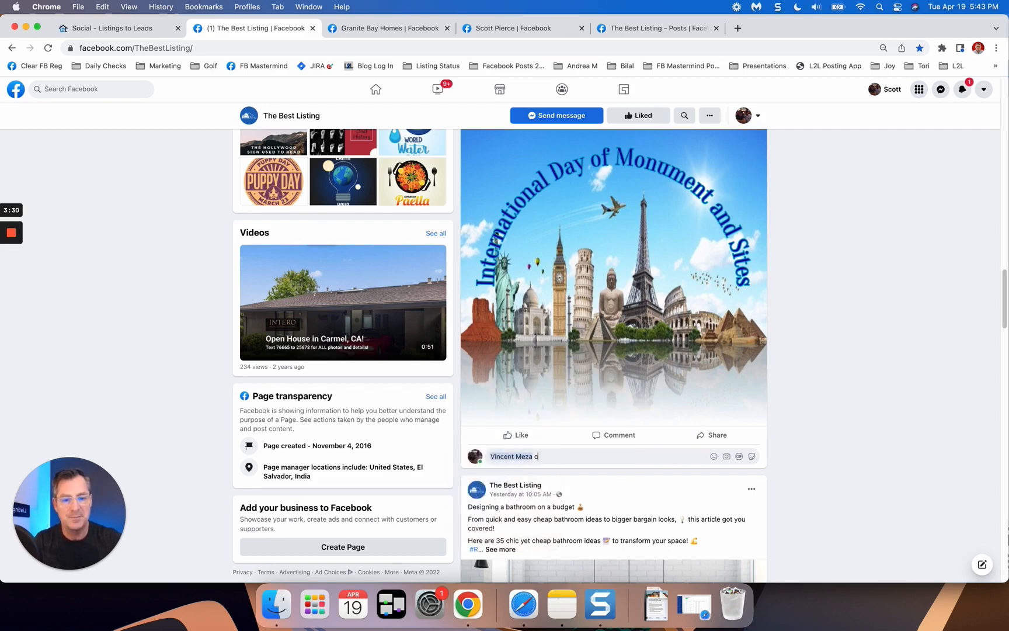
{"action": "type", "text": "what was the favorite thing you saw on your trip to Asia last"}
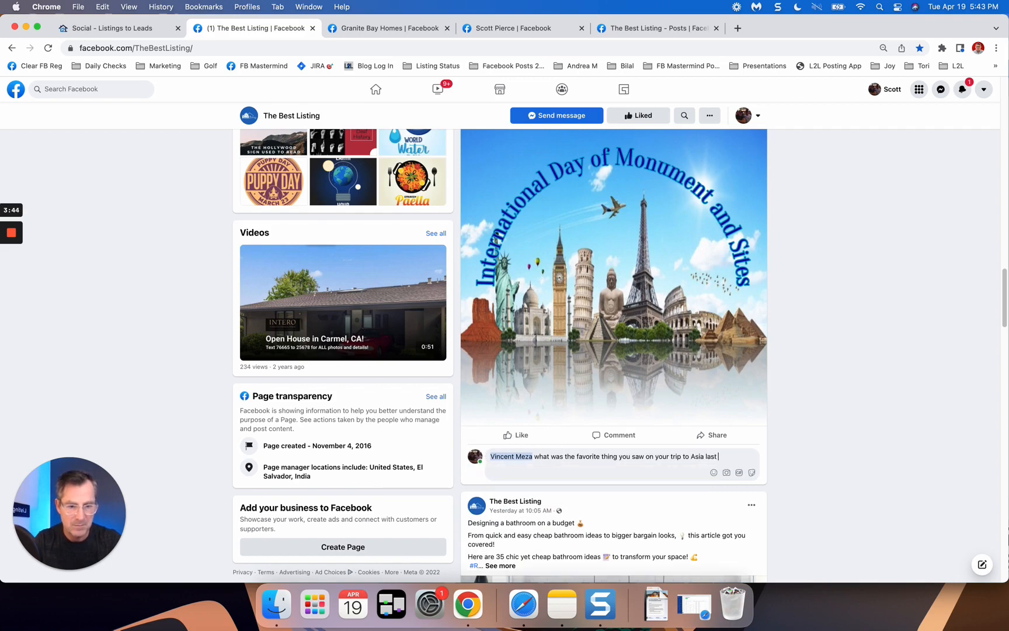
{"action": "type", "text": "year!"}
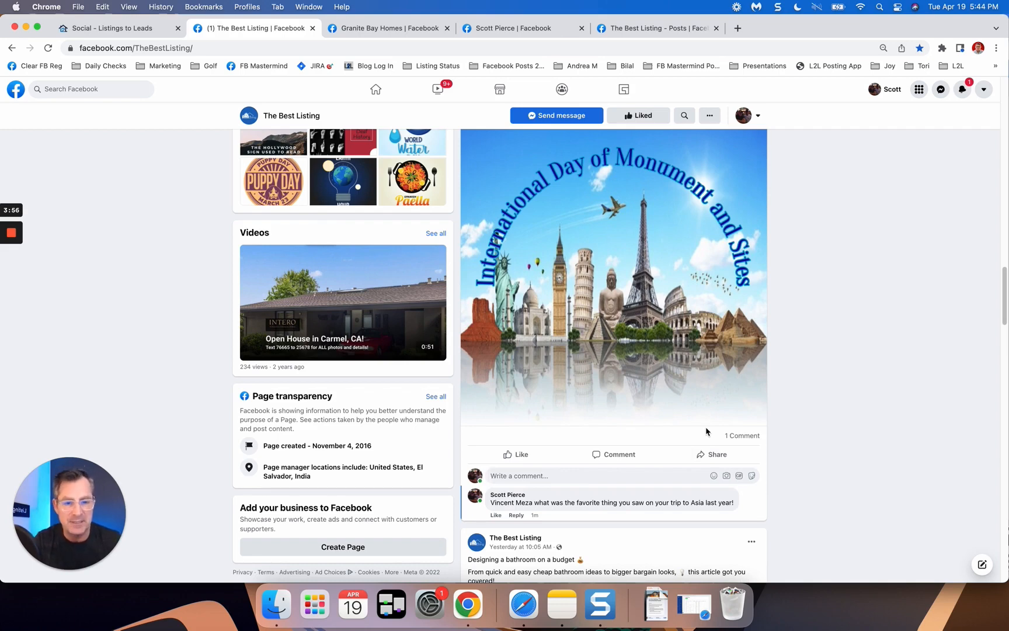
{"action": "mouse_move", "coordinate": [831, 338]}
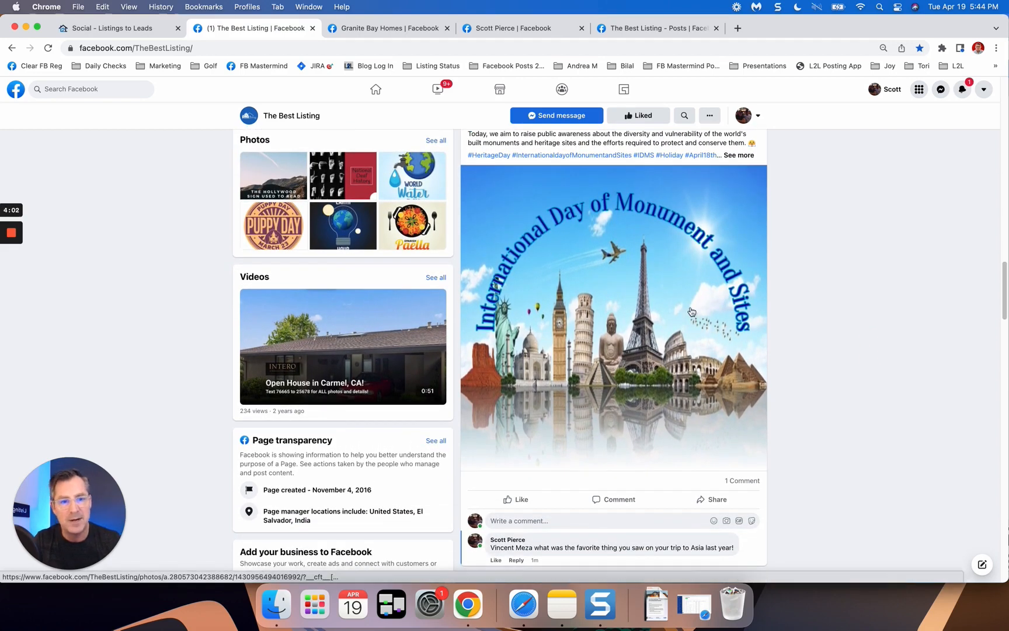
{"action": "mouse_move", "coordinate": [618, 210]}
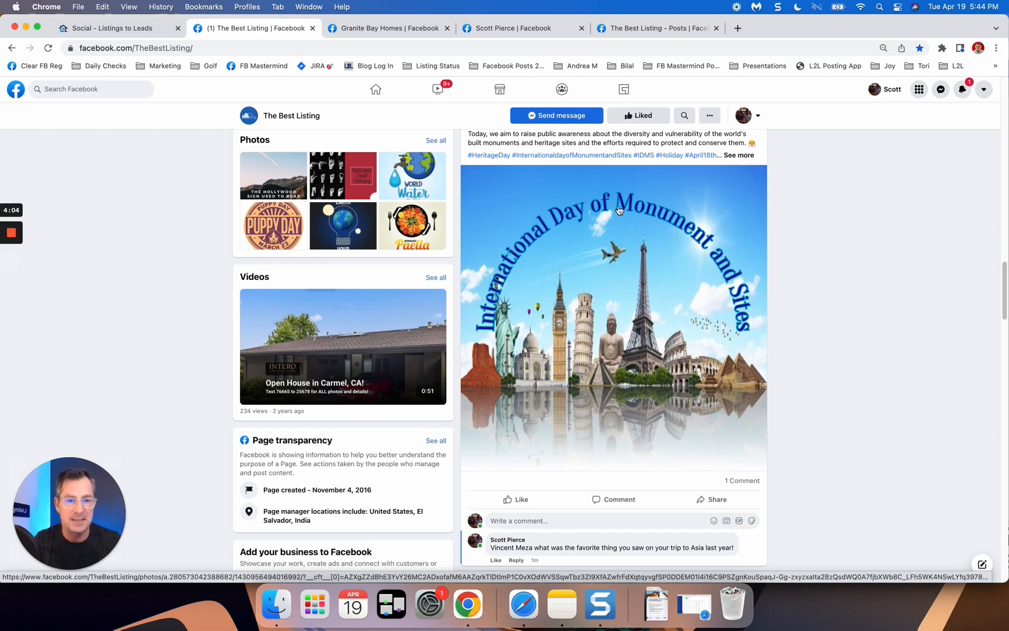
{"action": "scroll", "scroll_direction": "down", "scroll_amount": 3}
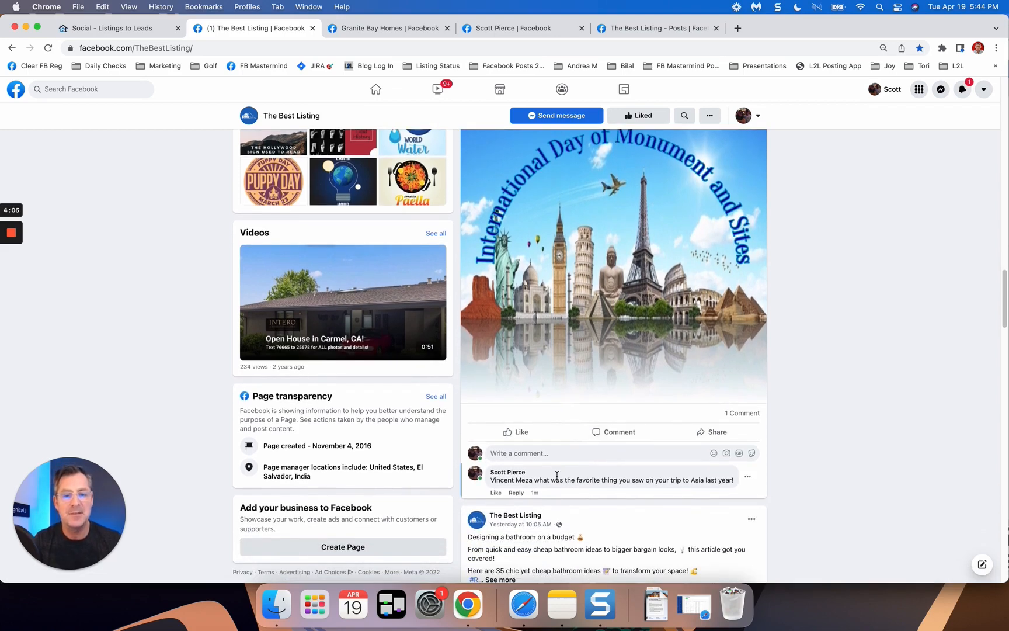
{"action": "left_click", "coordinate": [386, 27]}
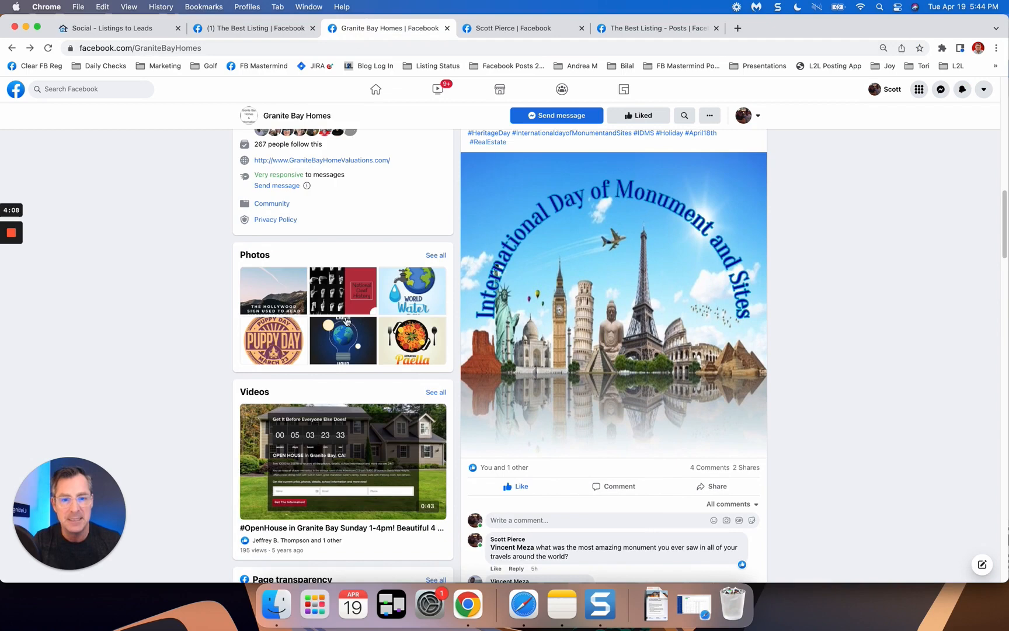
{"action": "scroll", "scroll_direction": "down", "scroll_amount": 3}
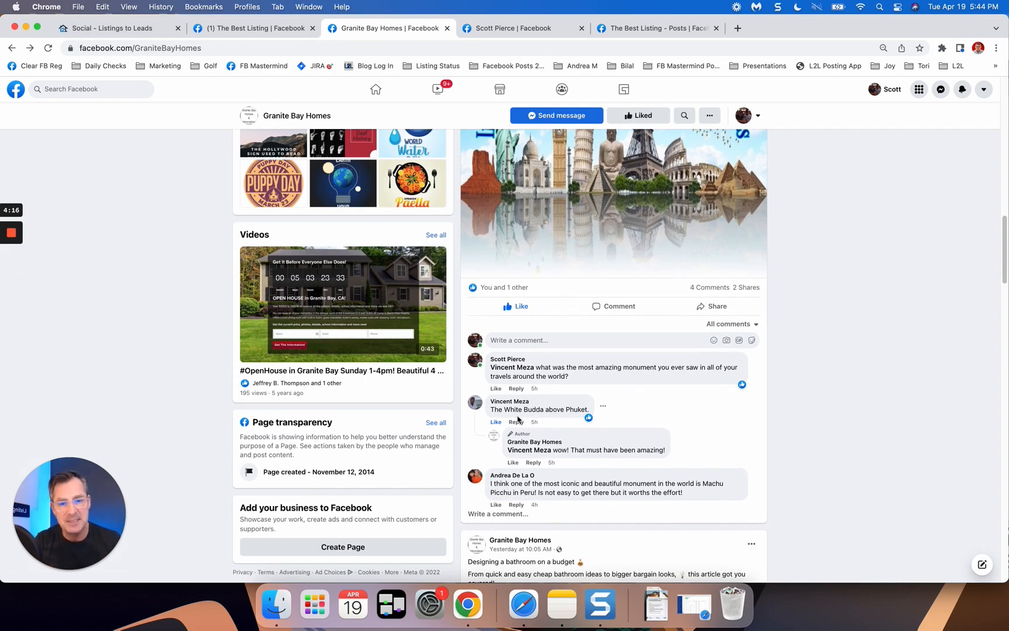
{"action": "scroll", "scroll_direction": "down", "scroll_amount": 3}
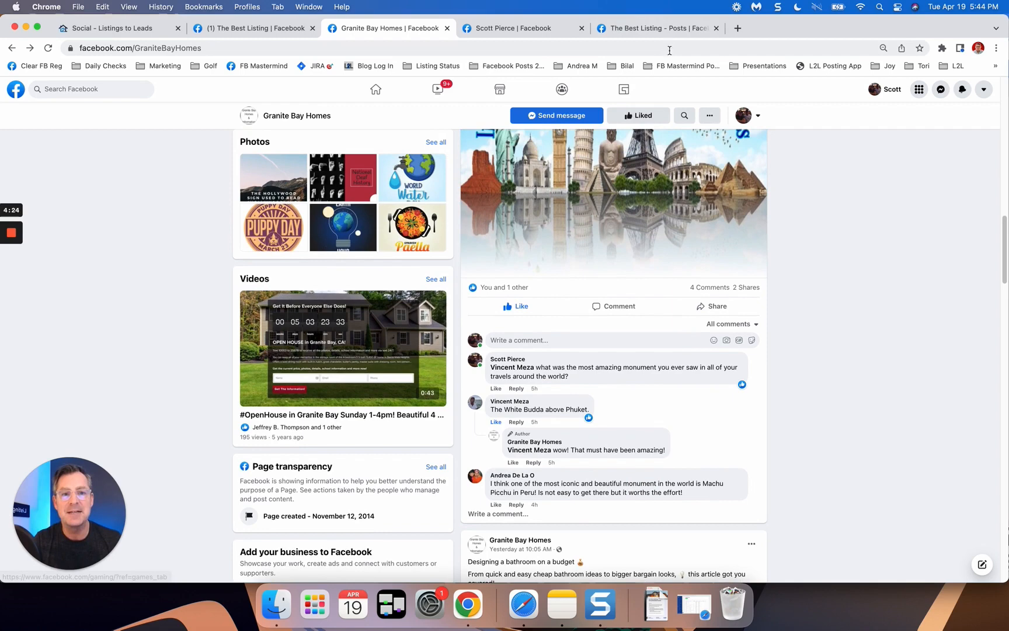
Draft a comment on the concrete crack post offering to come over and check anything out
{"action": "left_click", "coordinate": [654, 27]}
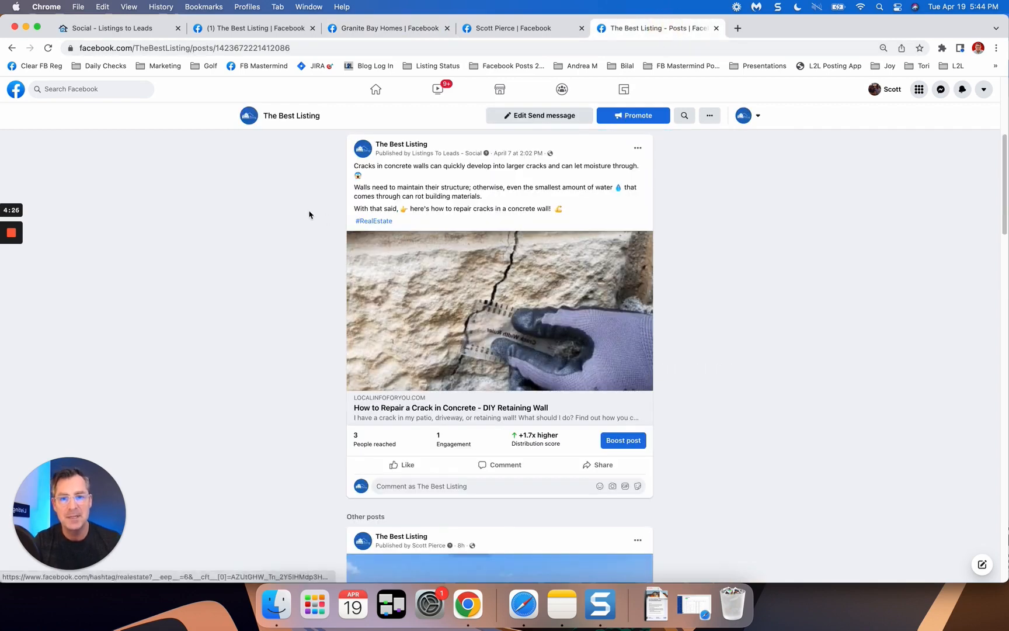
{"action": "mouse_move", "coordinate": [518, 175]}
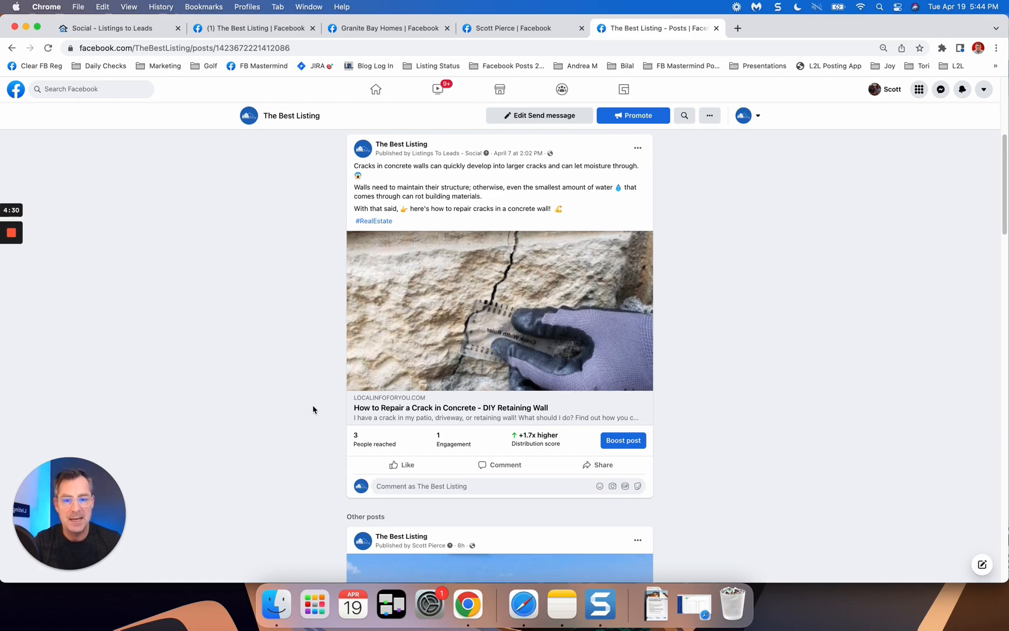
{"action": "left_click", "coordinate": [450, 486]}
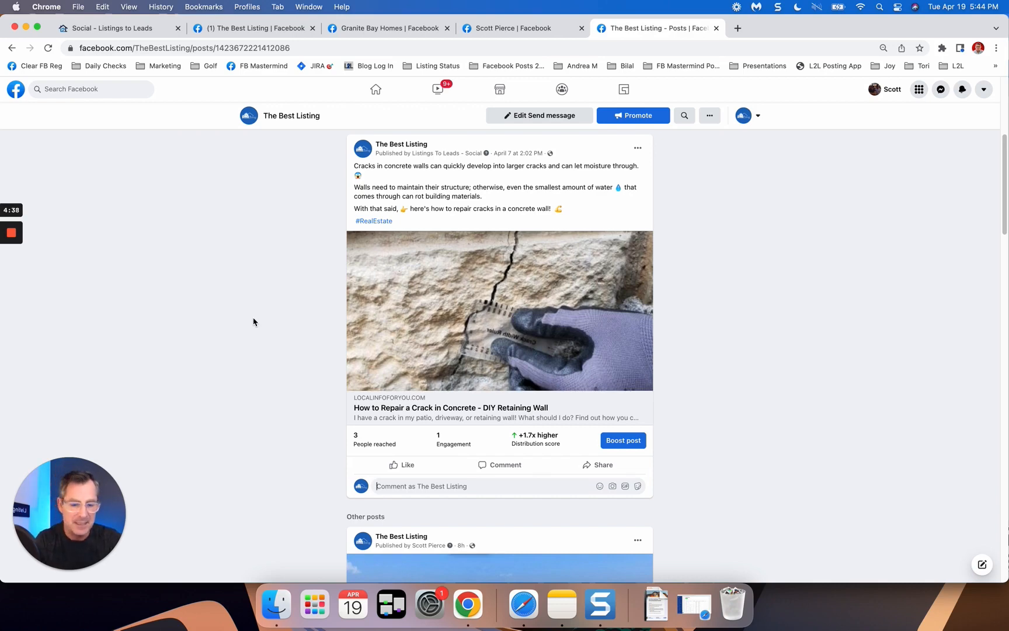
{"action": "type", "text": "B"}
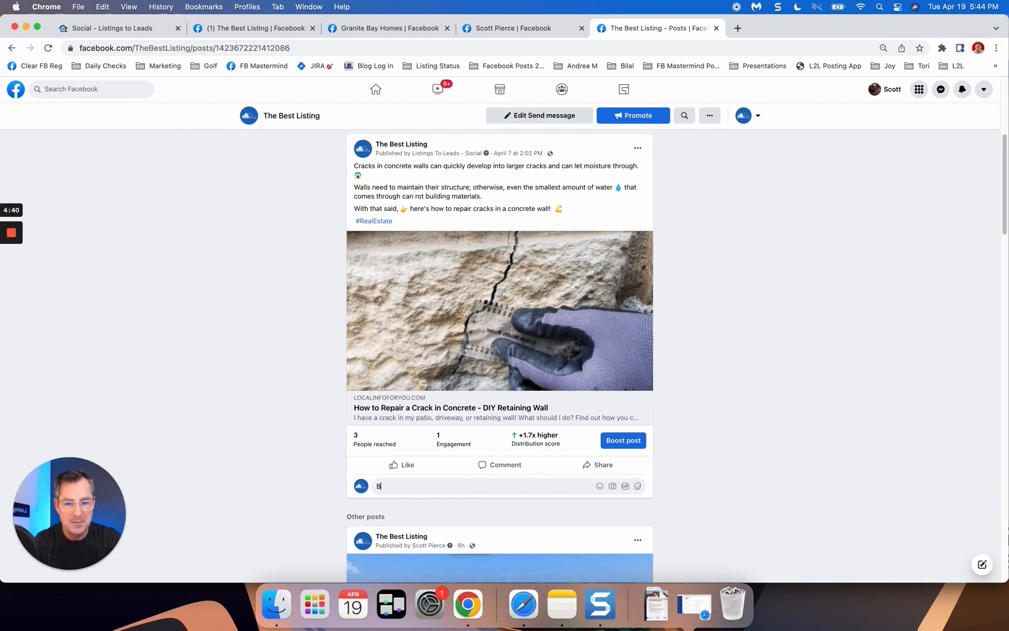
{"action": "type", "text": "e sure to check this out! Let me"}
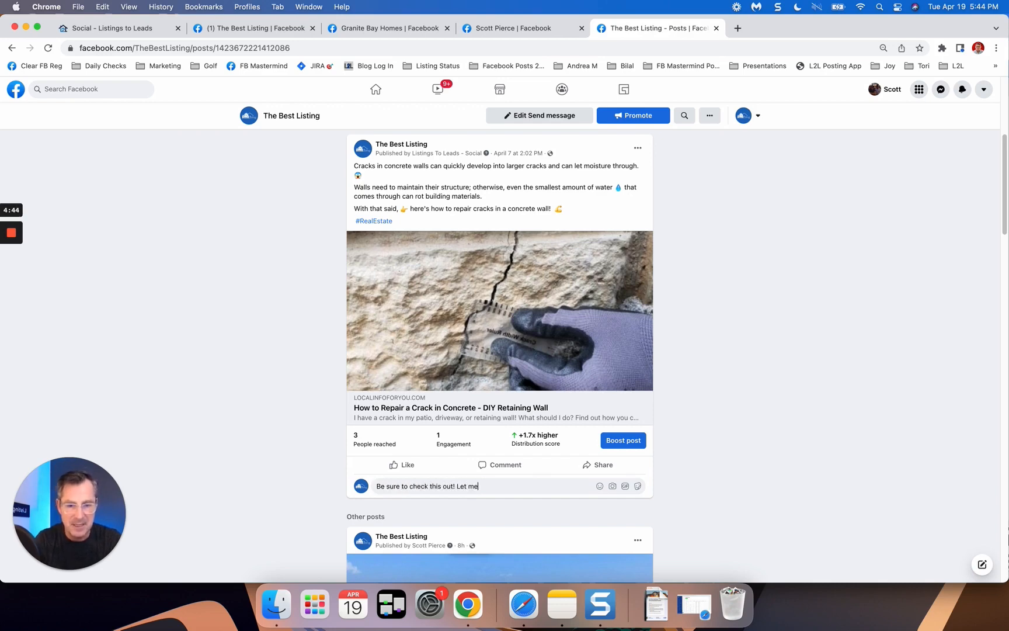
{"action": "type", "text": "know if you would like"}
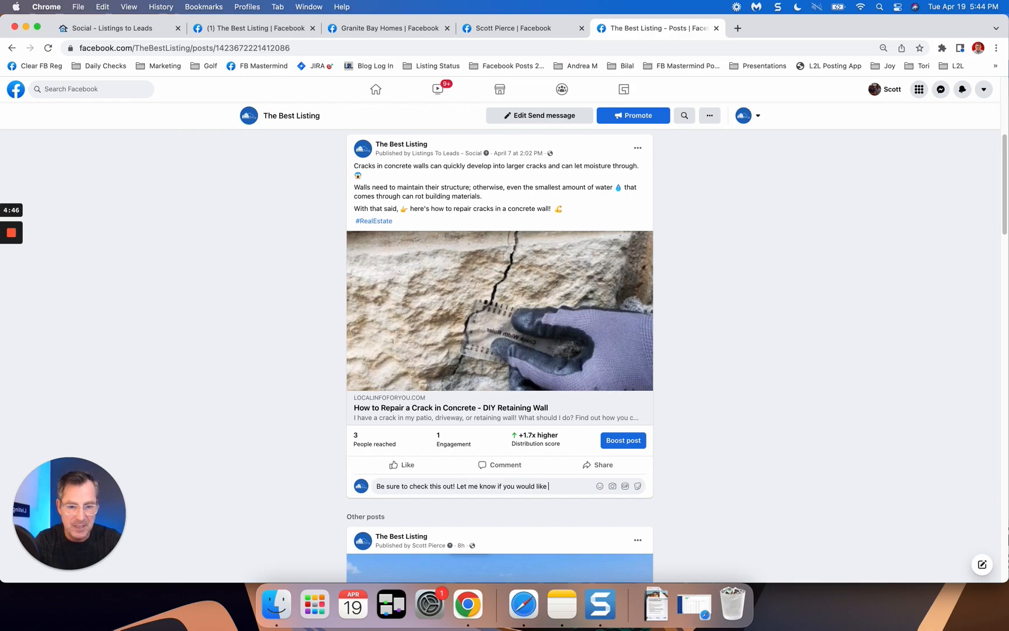
{"action": "type", "text": "me to come"}
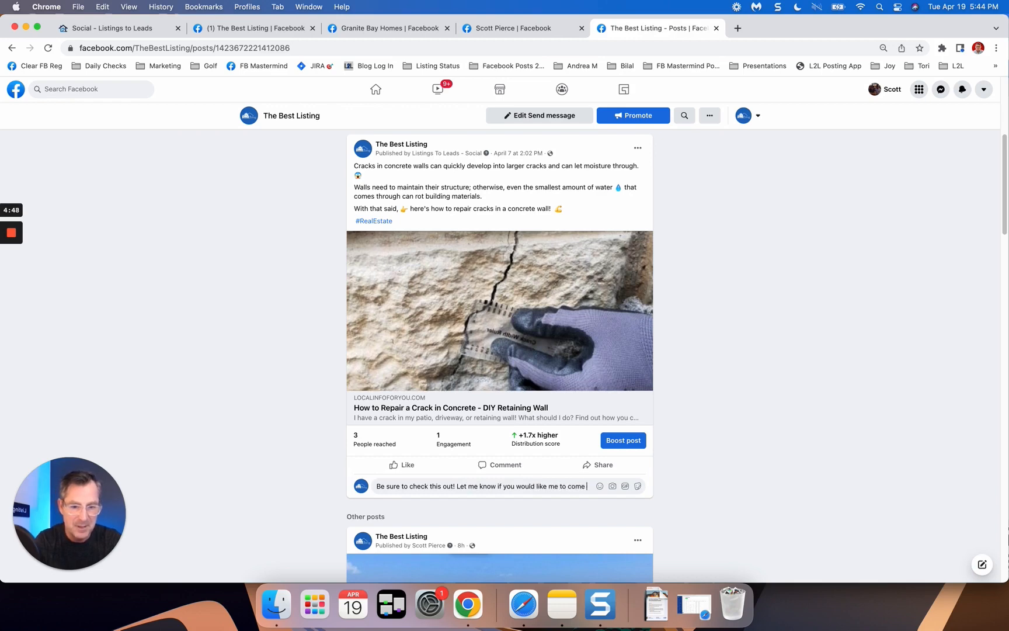
{"action": "type", "text": "over and check"}
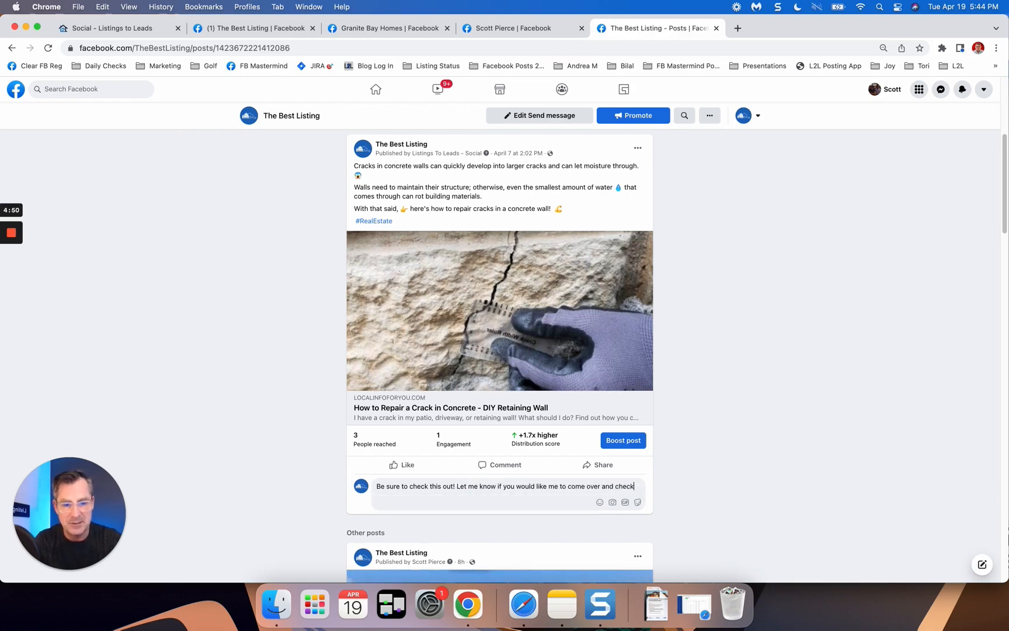
{"action": "type", "text": "anything out for you!"}
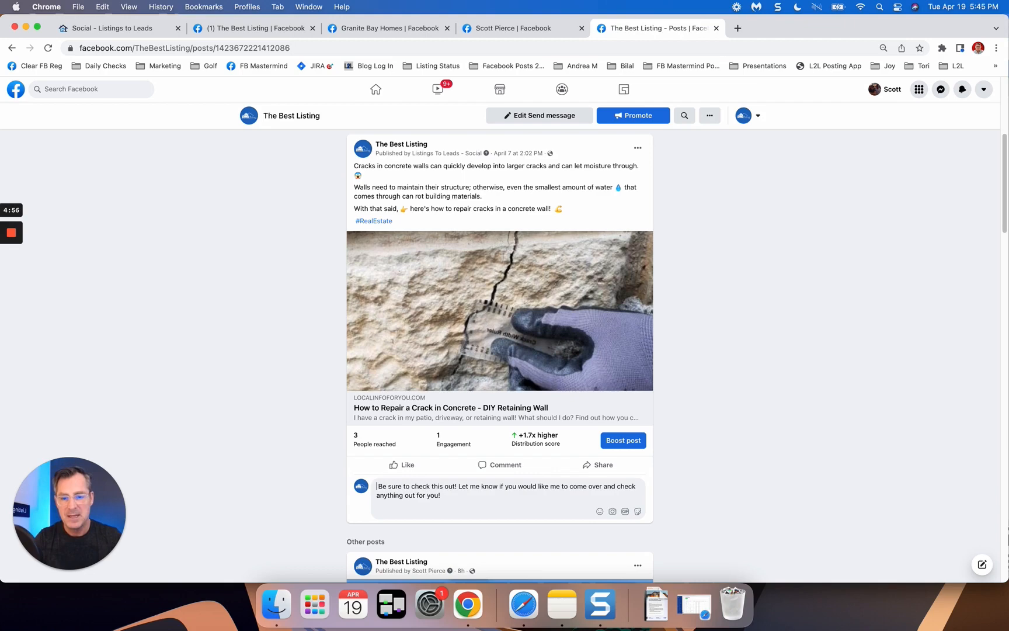
{"action": "mouse_move", "coordinate": [214, 179]}
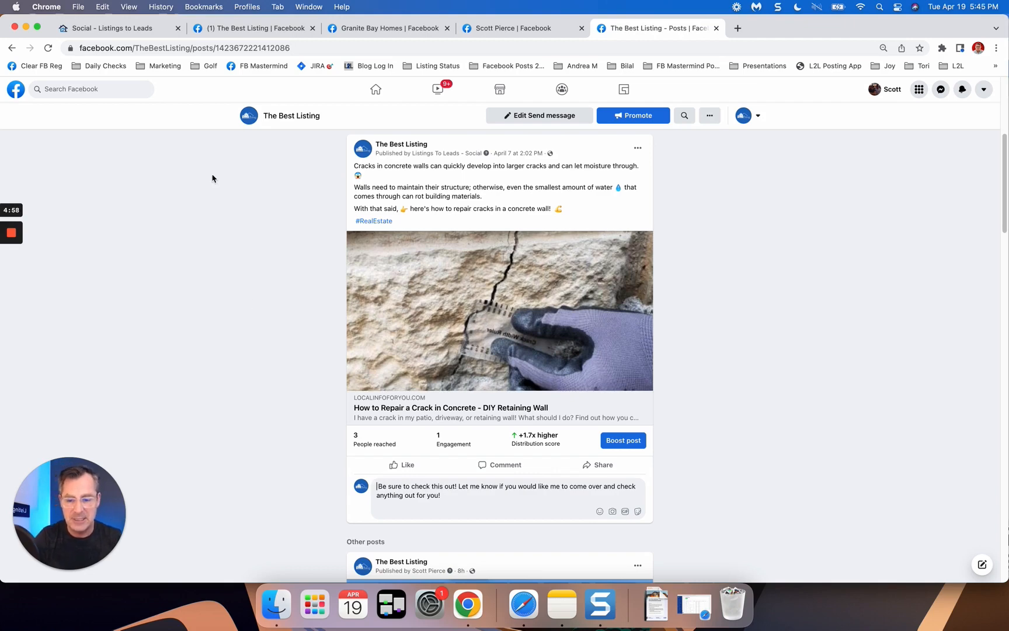
{"action": "type", "text": "@"}
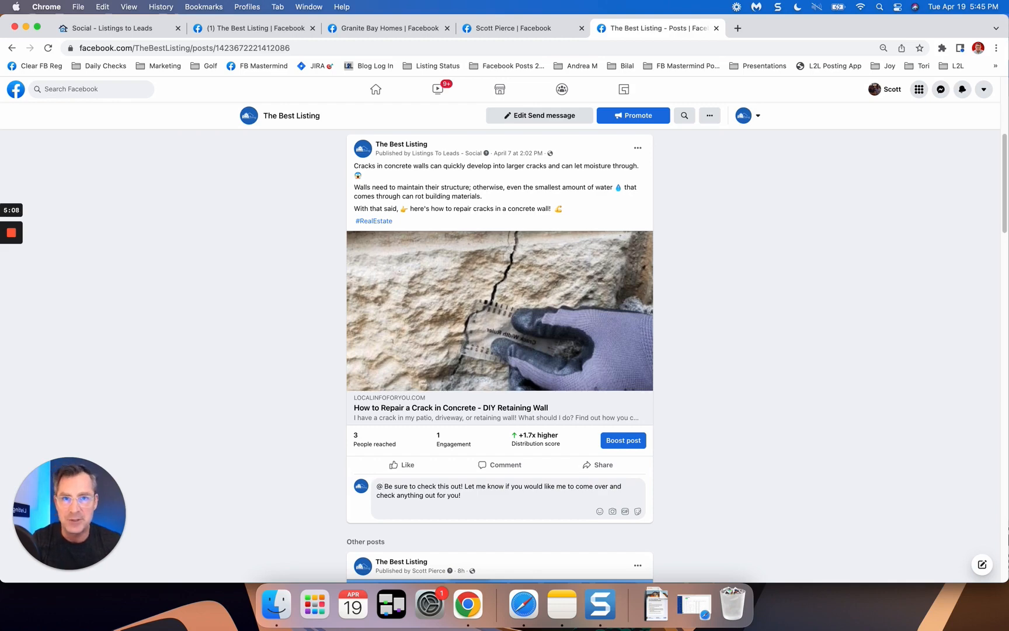
{"action": "type", "text": "@Vin"}
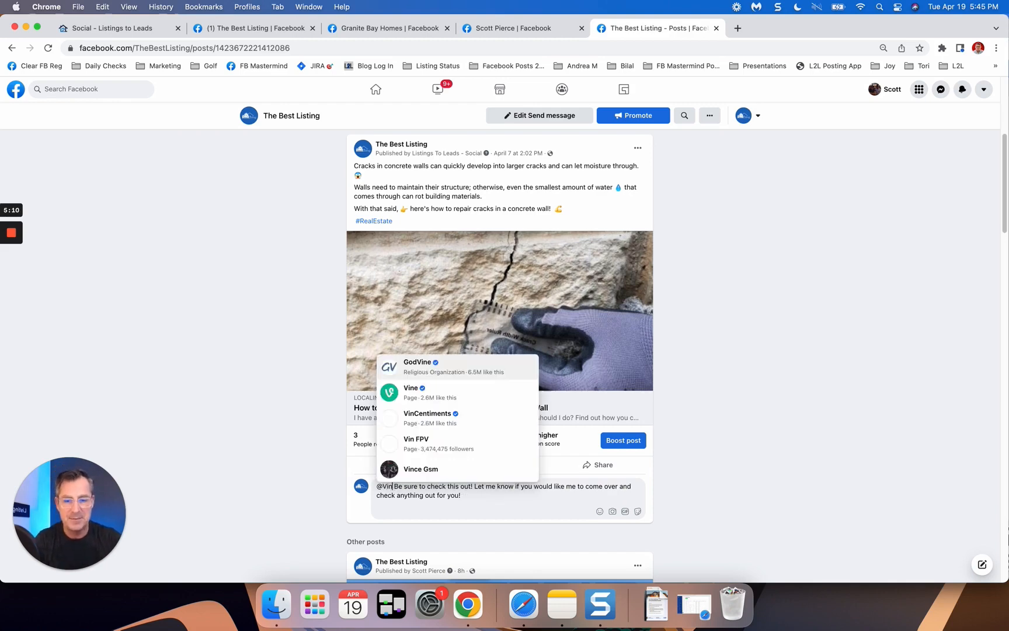
{"action": "type", "text": "ce"}
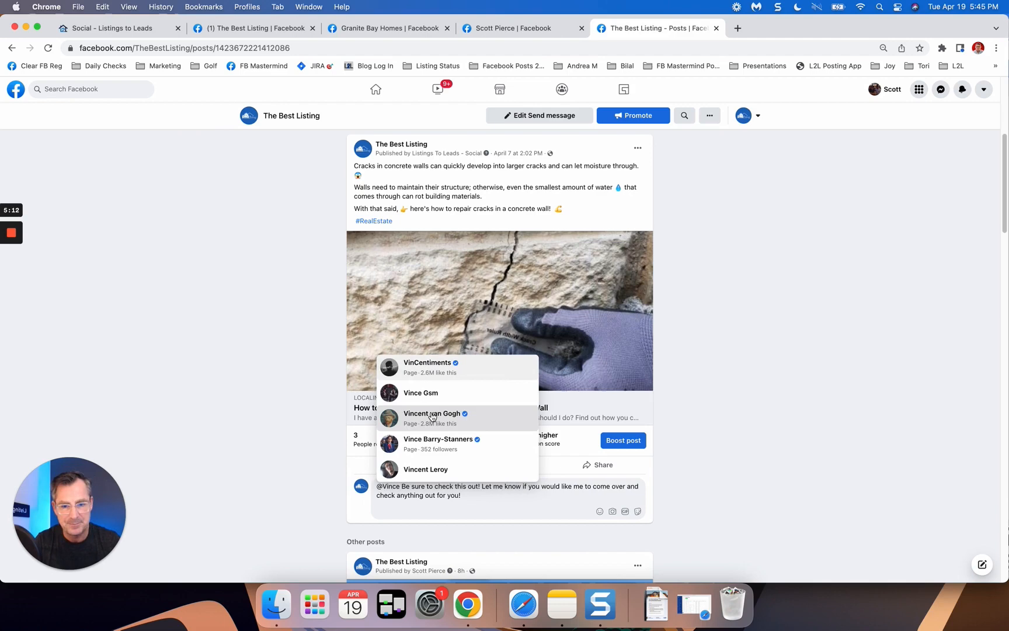
{"action": "left_click", "coordinate": [425, 469]}
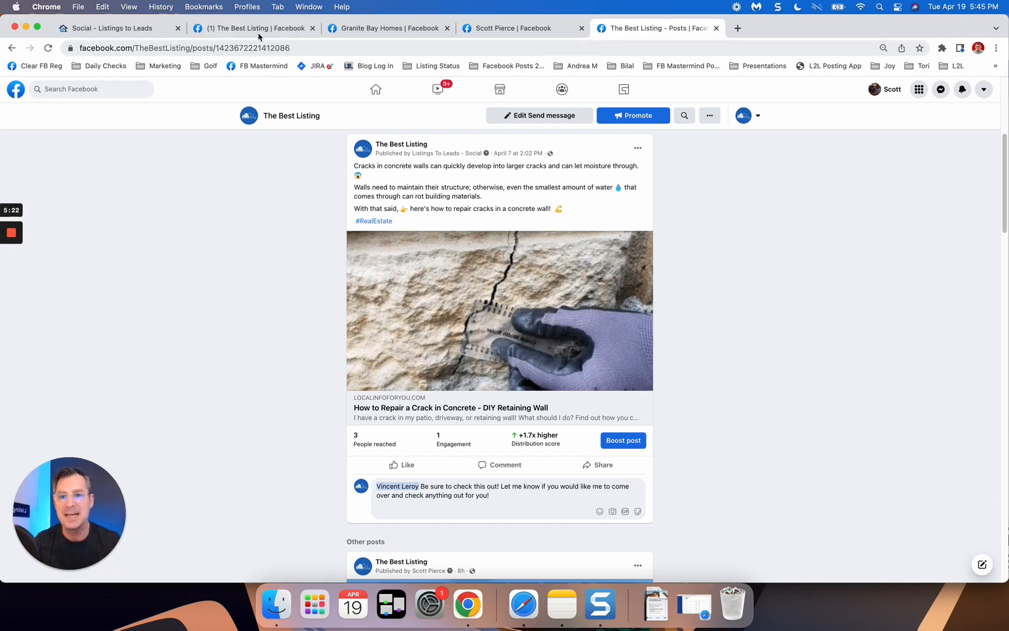
Return to The Best Listing page and bring up sharing options on a post
{"action": "left_click", "coordinate": [251, 27]}
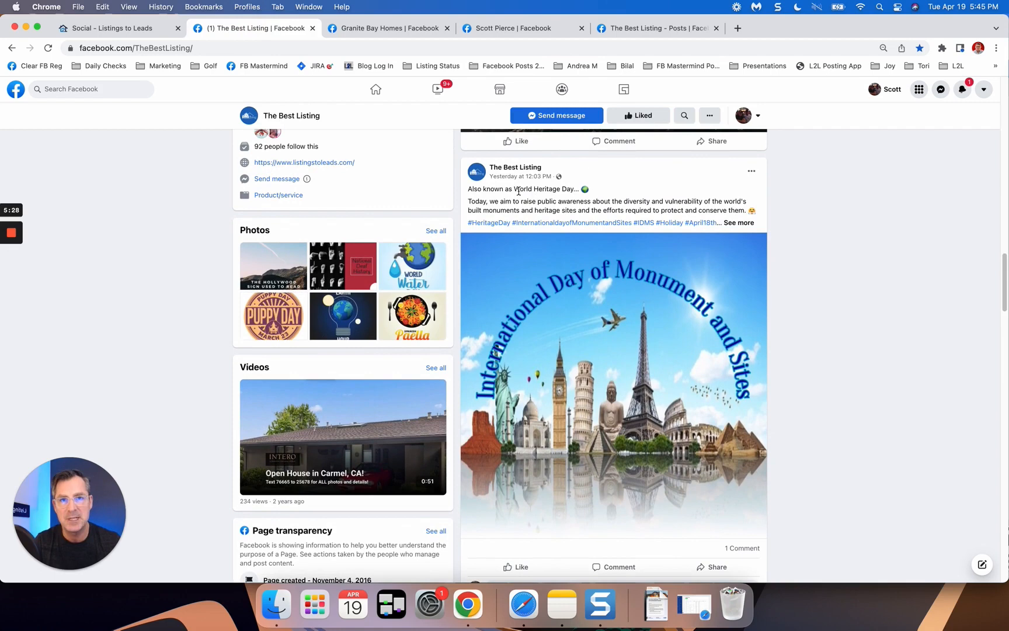
{"action": "scroll", "scroll_direction": "down", "scroll_amount": 3}
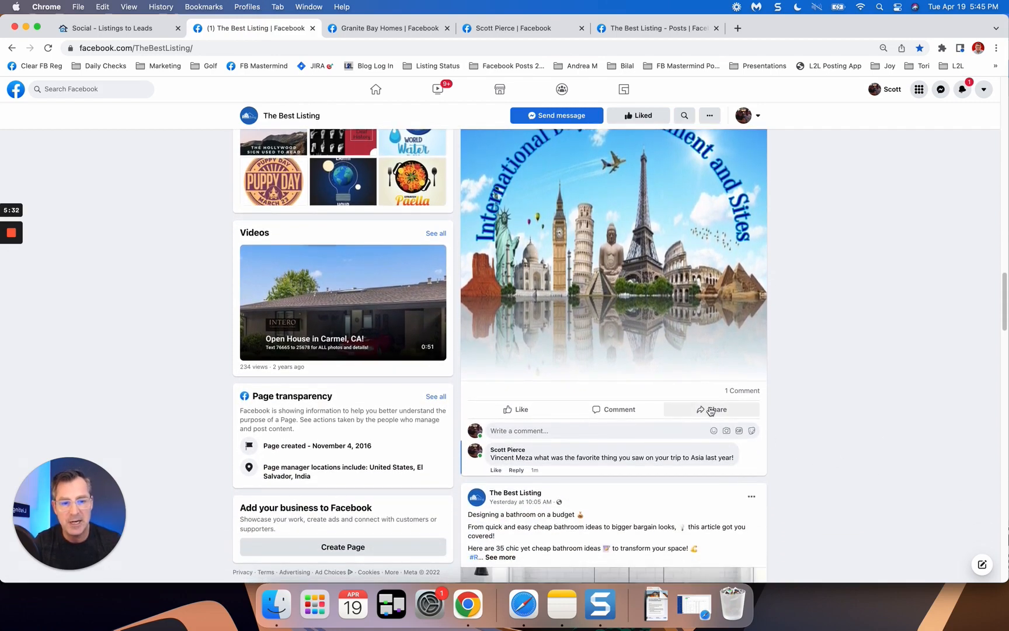
{"action": "left_click", "coordinate": [711, 409]}
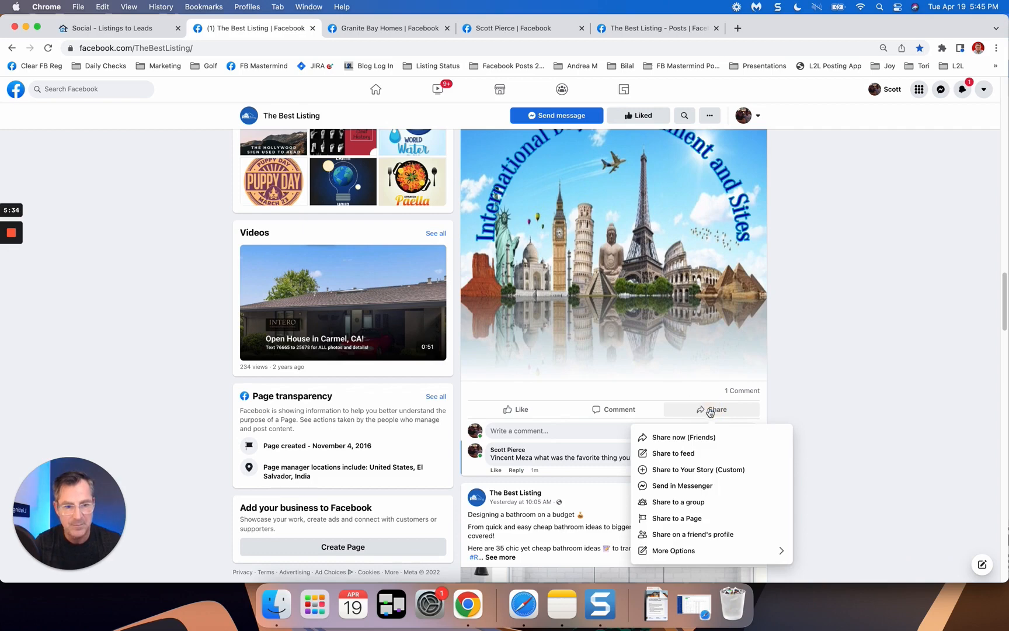
{"action": "mouse_move", "coordinate": [686, 453]}
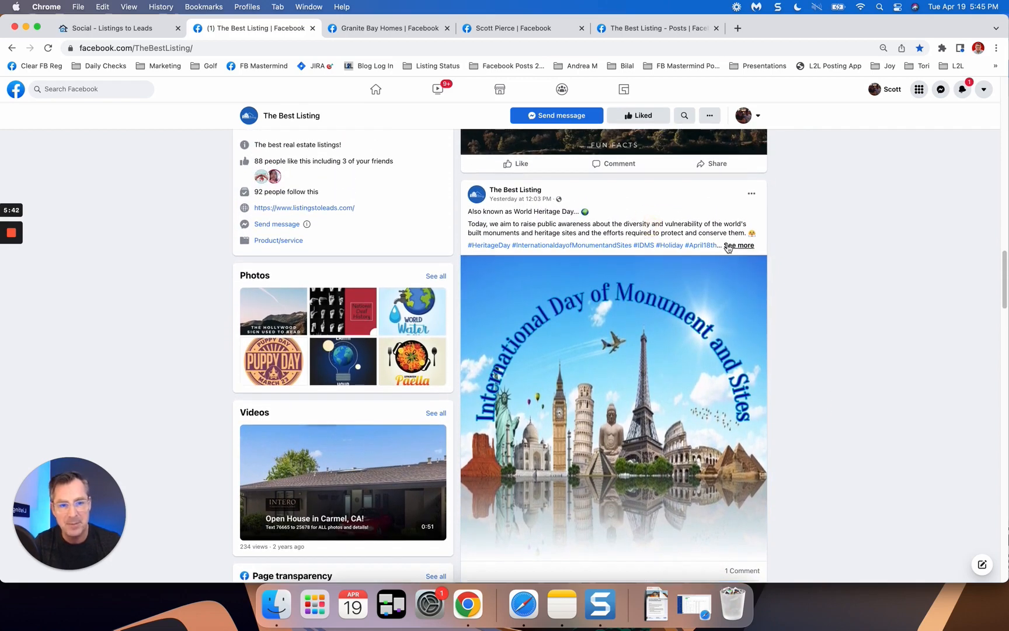
Expand and select the Monument Day caption, then bring up its share menu
{"action": "left_click", "coordinate": [739, 245]}
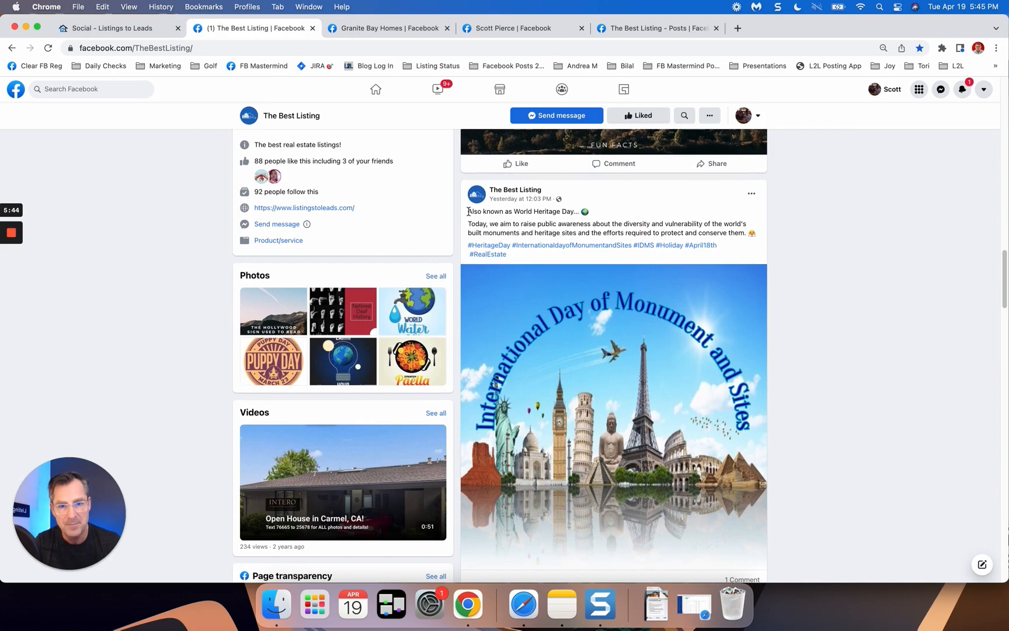
{"action": "left_click_drag", "start_coordinate": [467, 211], "coordinate": [507, 253]}
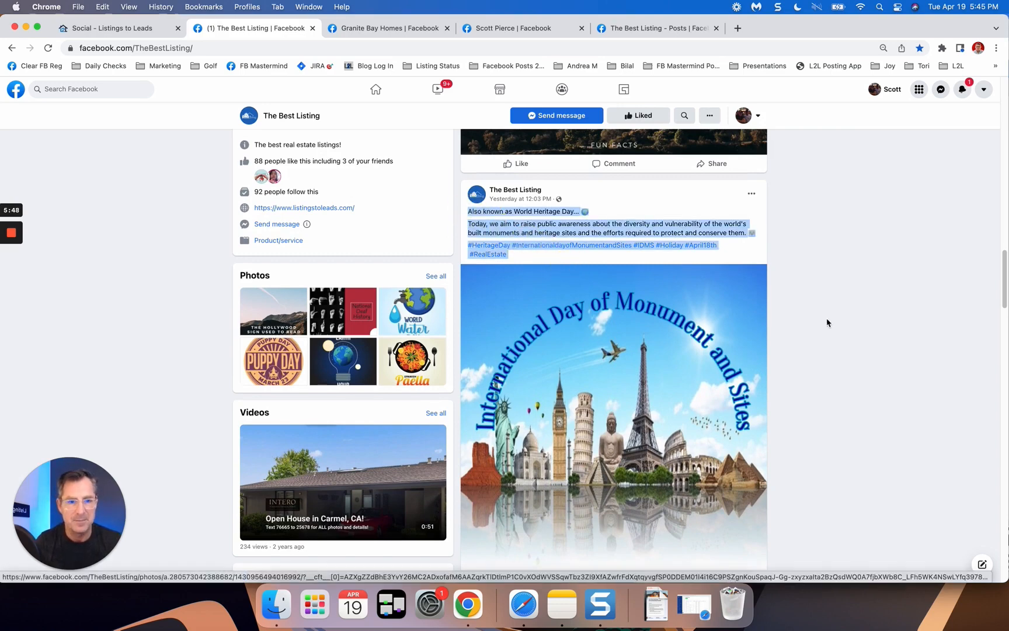
{"action": "scroll", "scroll_direction": "down", "scroll_amount": 3}
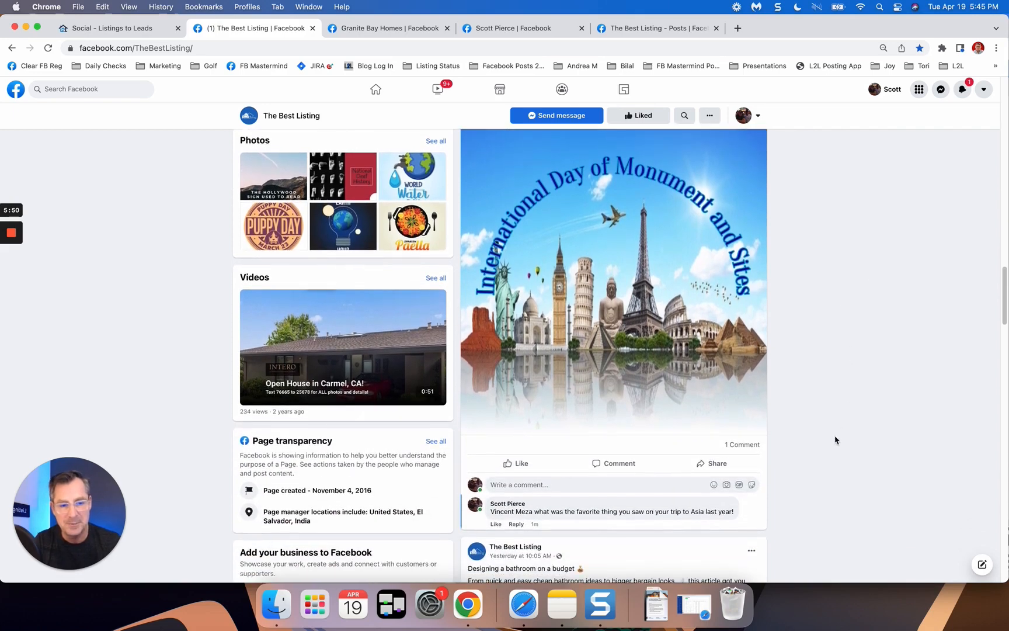
{"action": "left_click", "coordinate": [713, 463]}
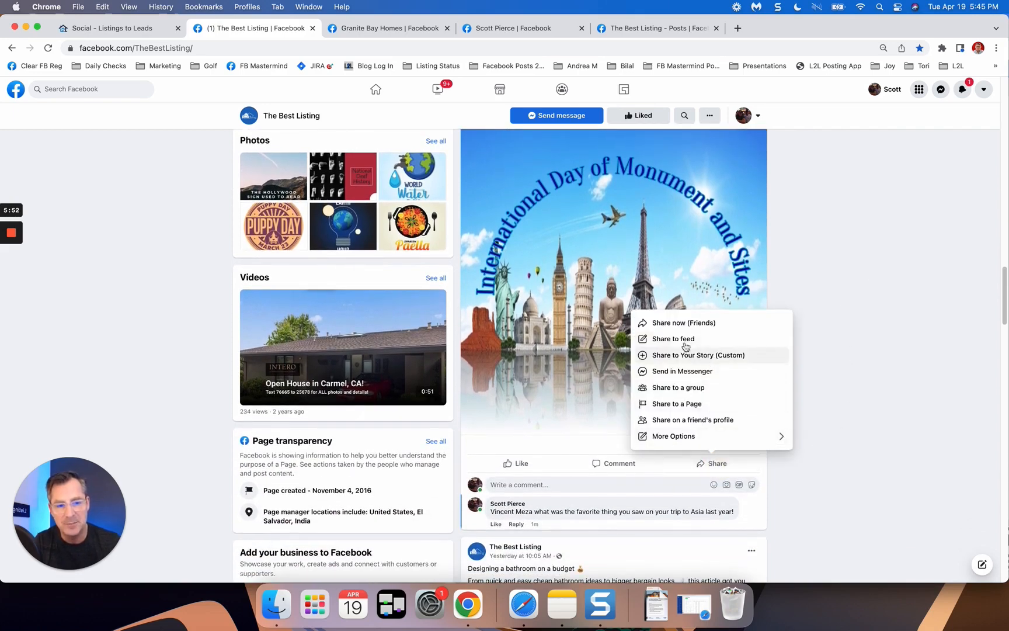
{"action": "left_click", "coordinate": [673, 338]}
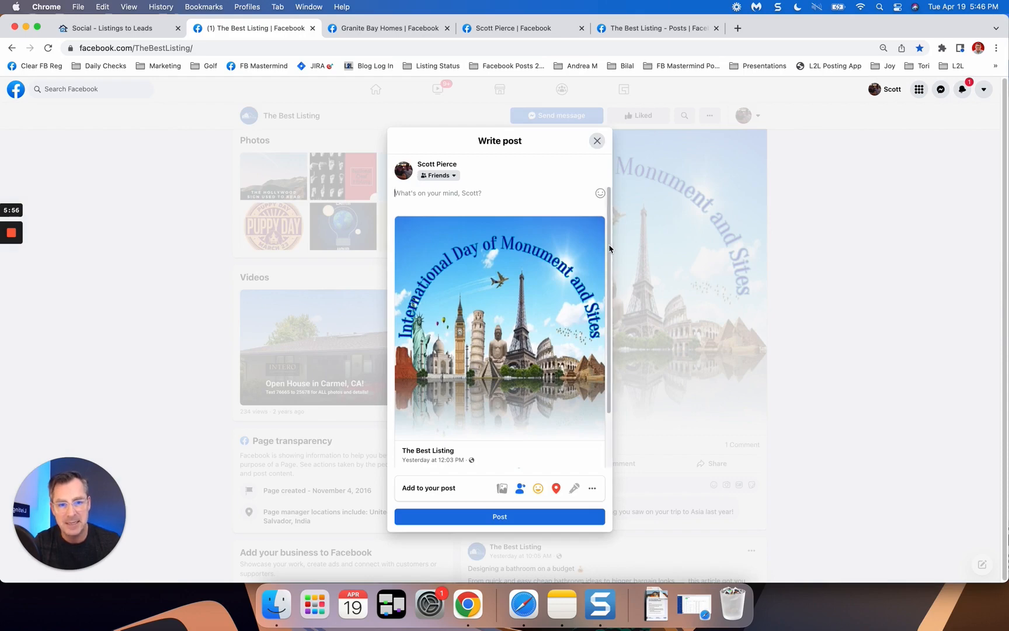
{"action": "scroll", "scroll_direction": "down", "scroll_amount": 3}
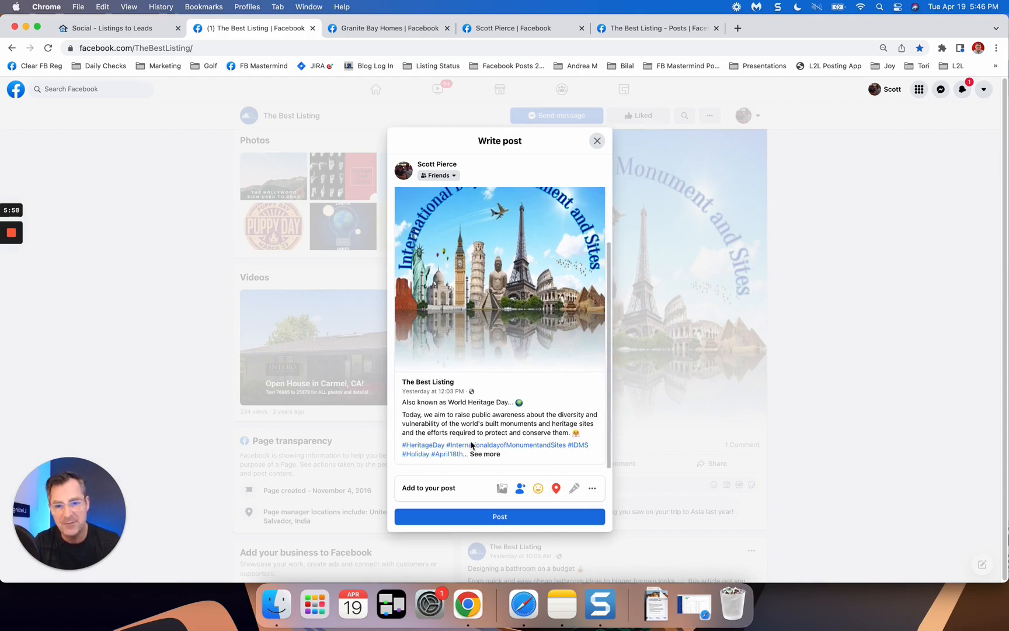
{"action": "mouse_move", "coordinate": [608, 380]}
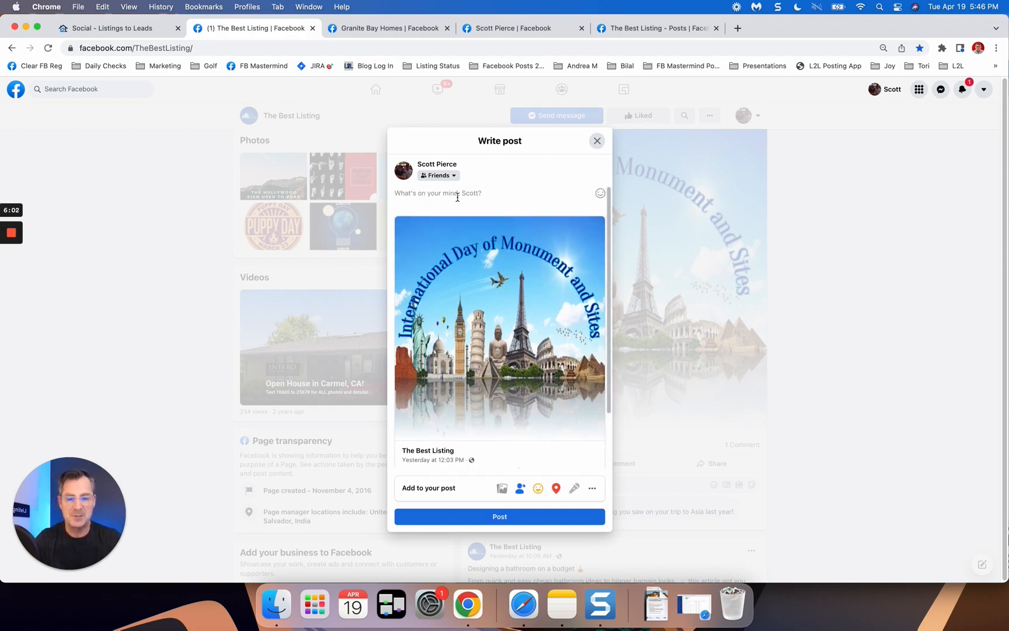
{"action": "type", "text": "Hey @V"}
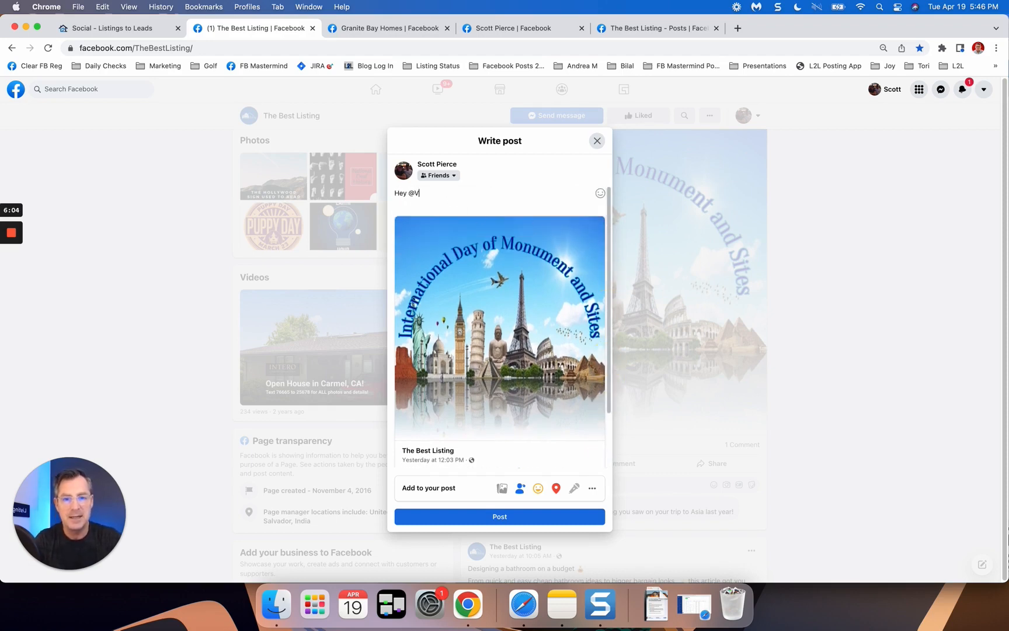
{"action": "type", "text": "ince Meza"}
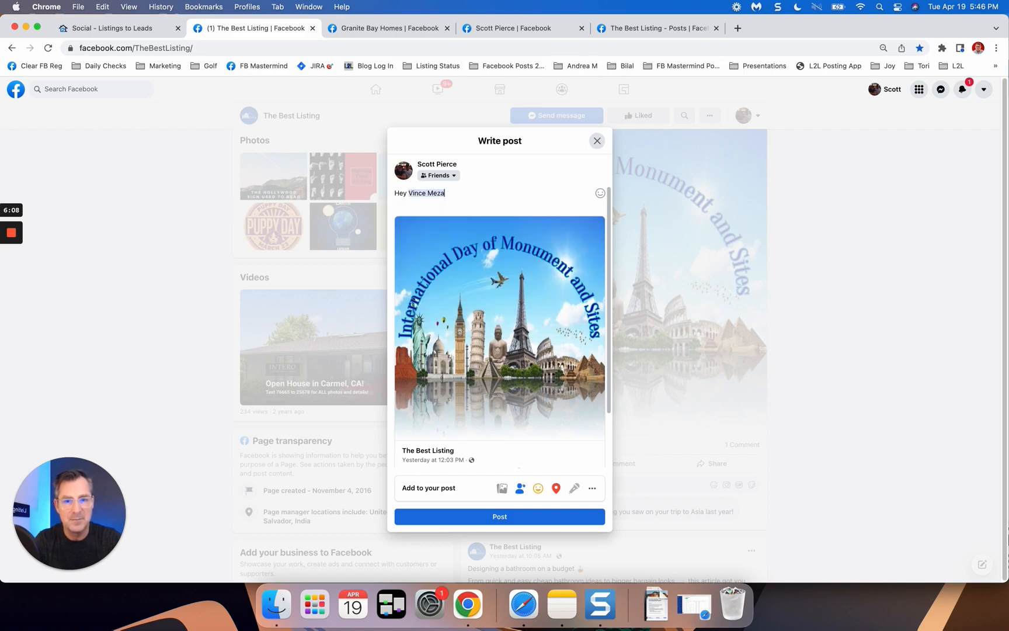
{"action": "type", "text": "check this out! What was your favorite monument in your travels to Asia last year!"}
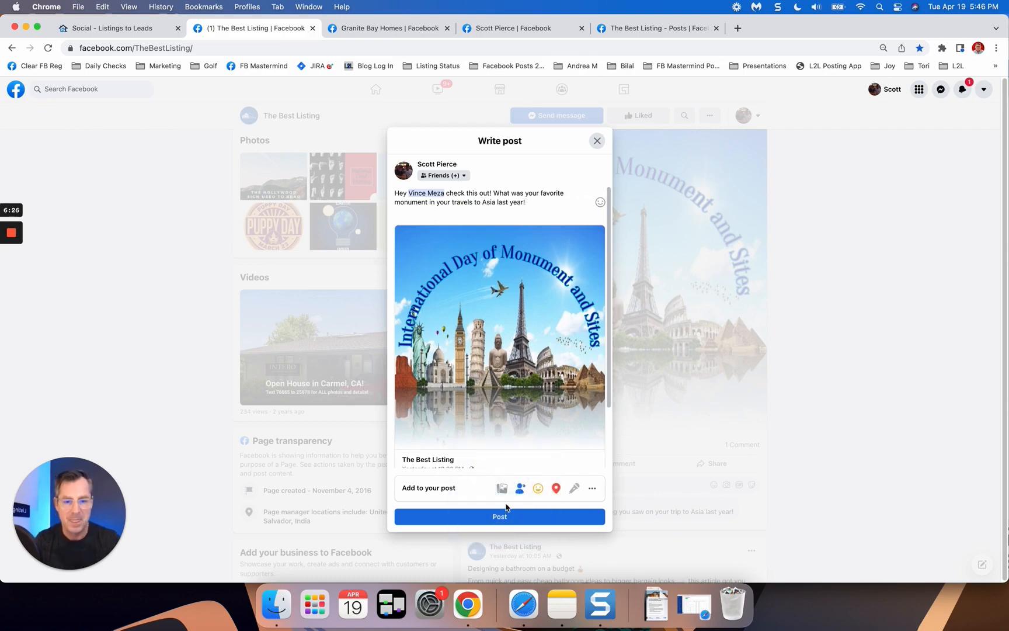
{"action": "left_click", "coordinate": [500, 517]}
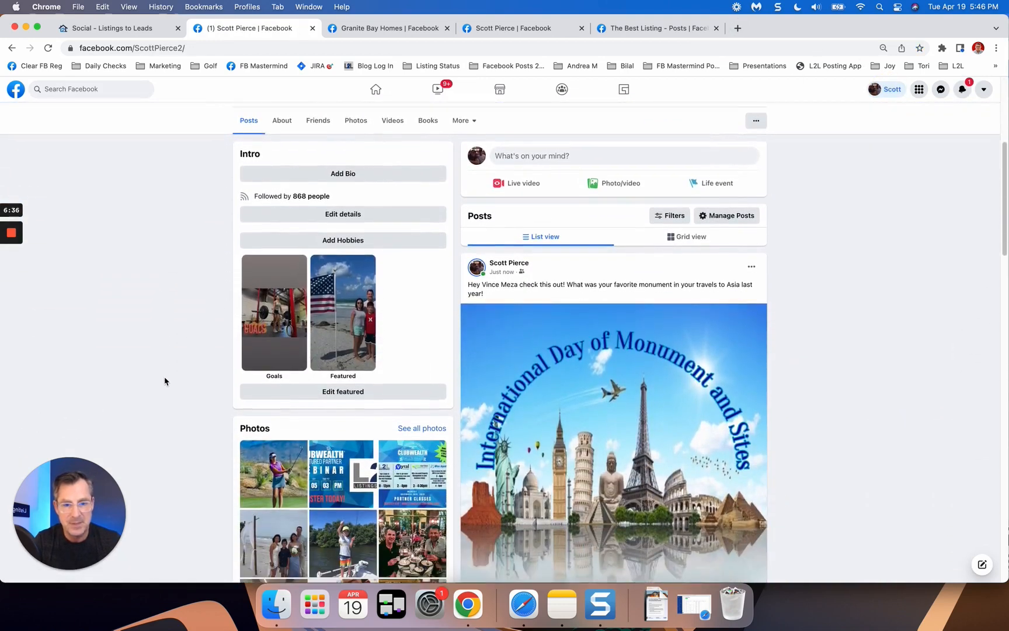
Locate the newly reshared Monument Day post on the profile and check its options menu
{"action": "scroll", "scroll_direction": "down", "scroll_amount": 3}
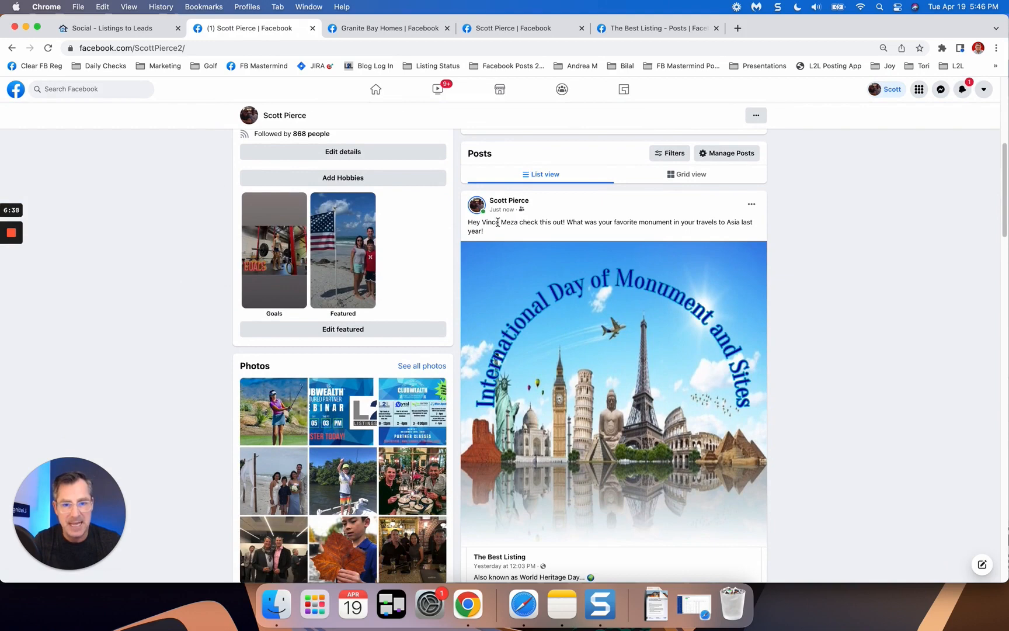
{"action": "scroll", "scroll_direction": "down", "scroll_amount": 3}
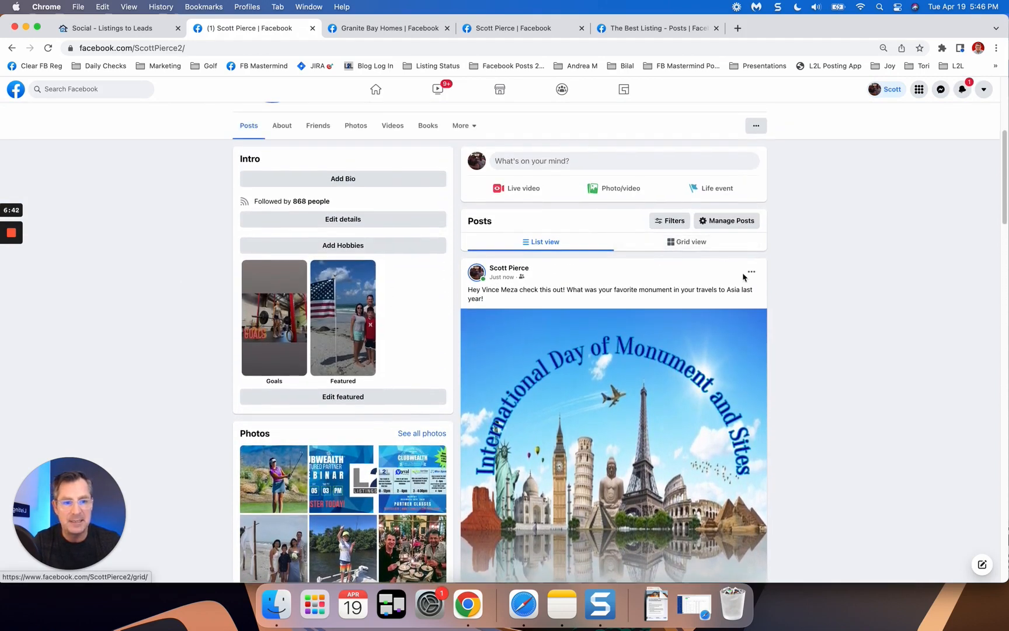
{"action": "left_click", "coordinate": [751, 271]}
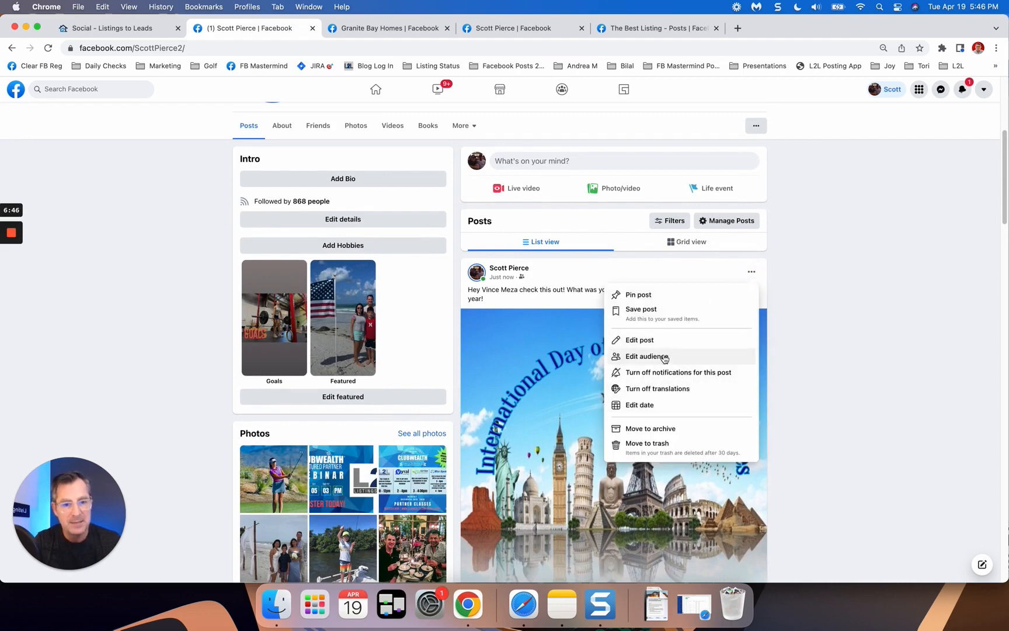
{"action": "mouse_move", "coordinate": [663, 446]}
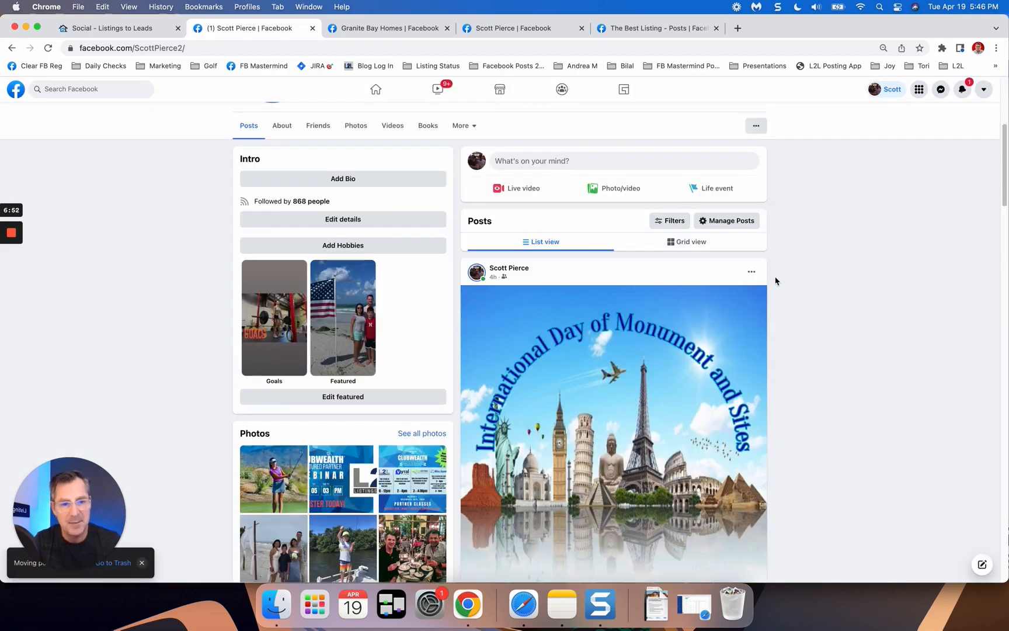
{"action": "scroll", "scroll_direction": "down", "scroll_amount": 3}
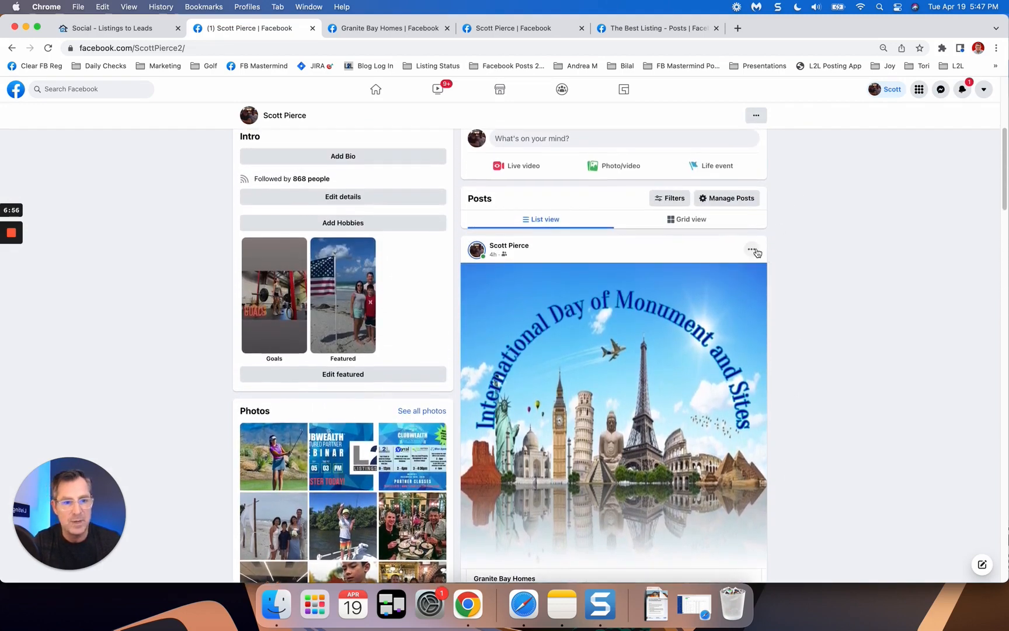
Move the next Monument Day post to the trash and confirm, then return to Listings to Leads
{"action": "left_click", "coordinate": [751, 250]}
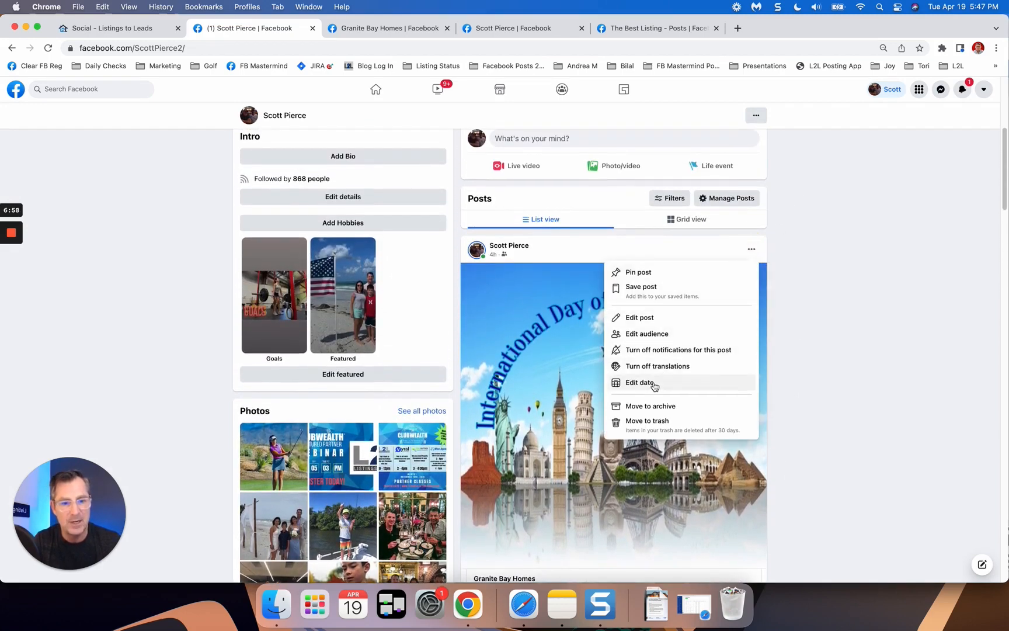
{"action": "mouse_move", "coordinate": [648, 431]}
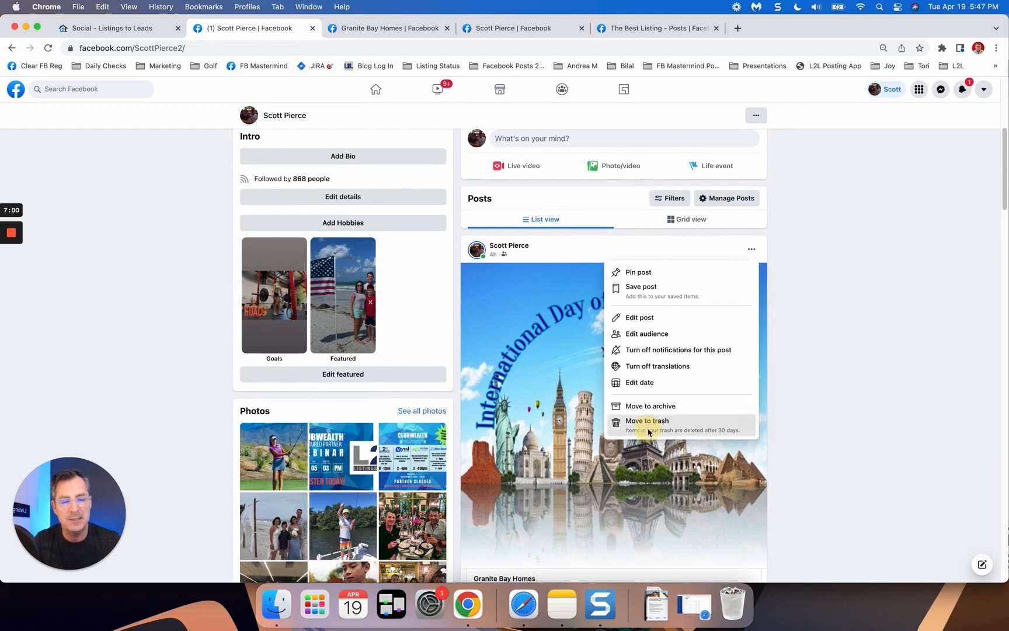
{"action": "left_click", "coordinate": [646, 421]}
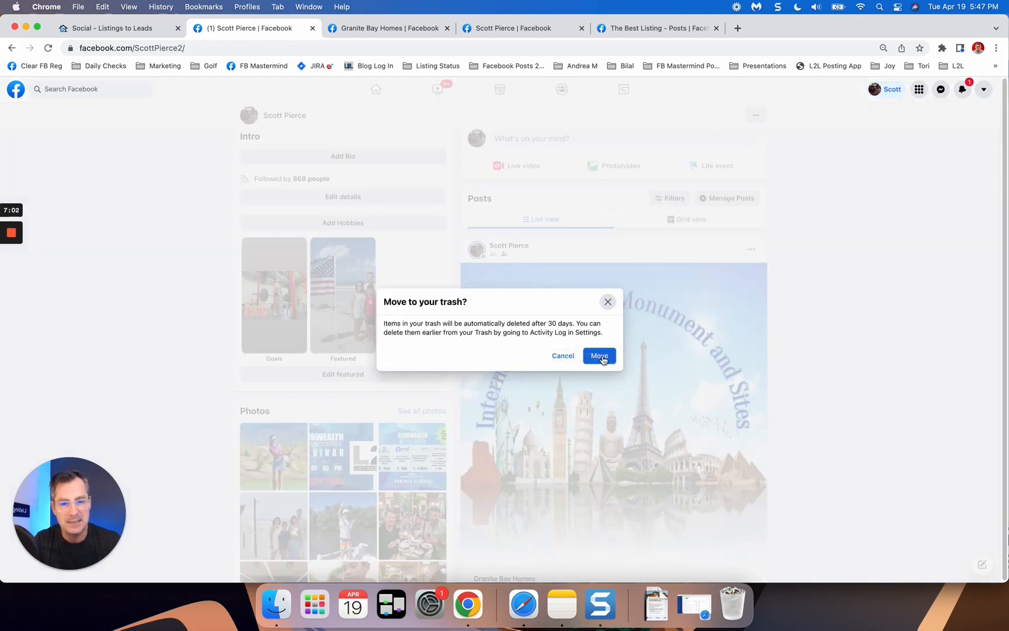
{"action": "left_click", "coordinate": [598, 356]}
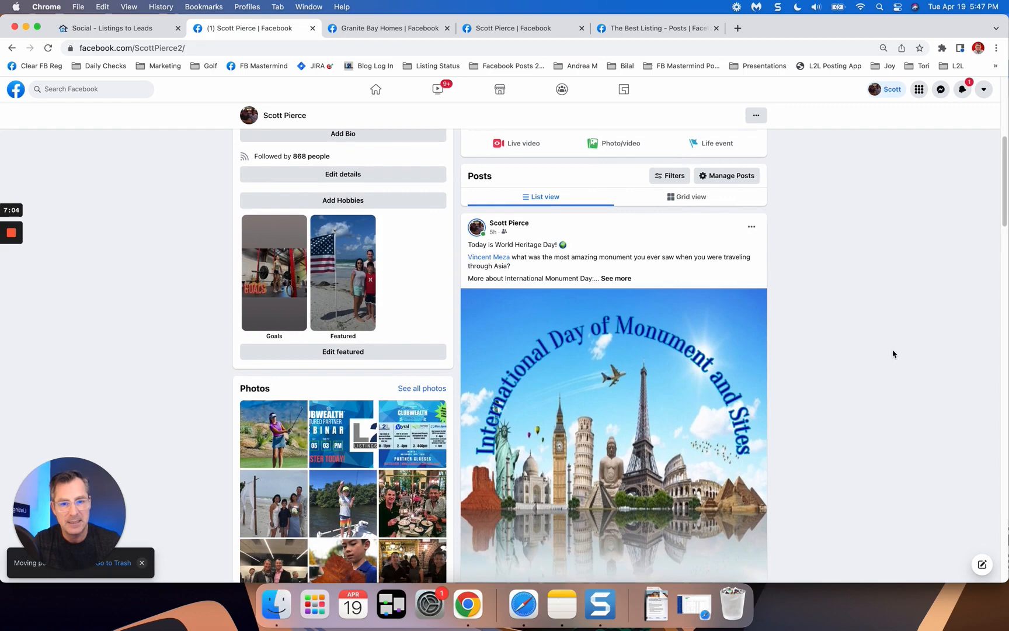
{"action": "scroll", "scroll_direction": "down", "scroll_amount": 3}
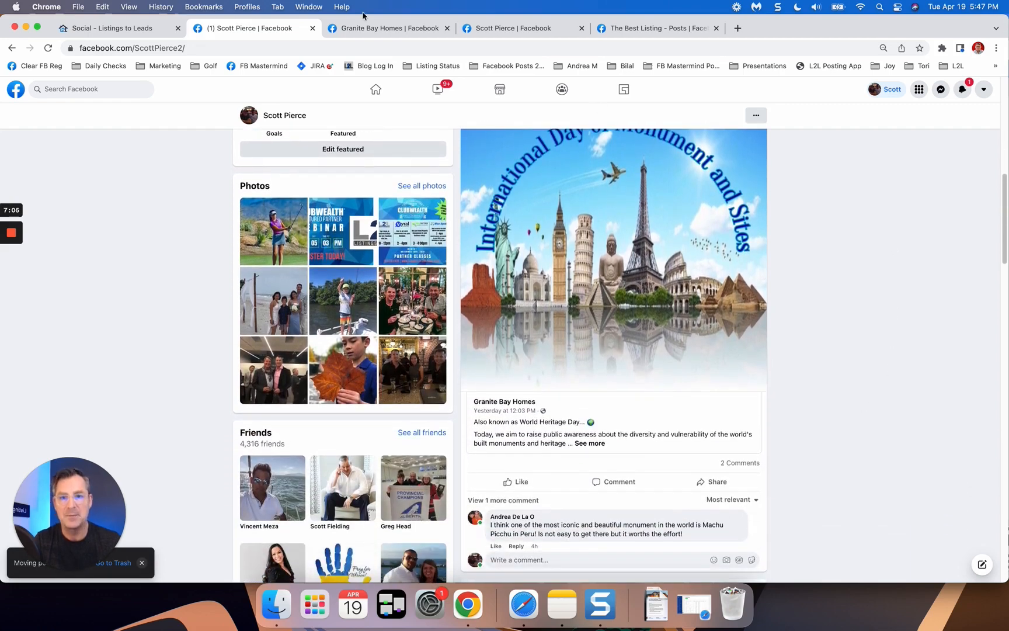
{"action": "left_click", "coordinate": [110, 27]}
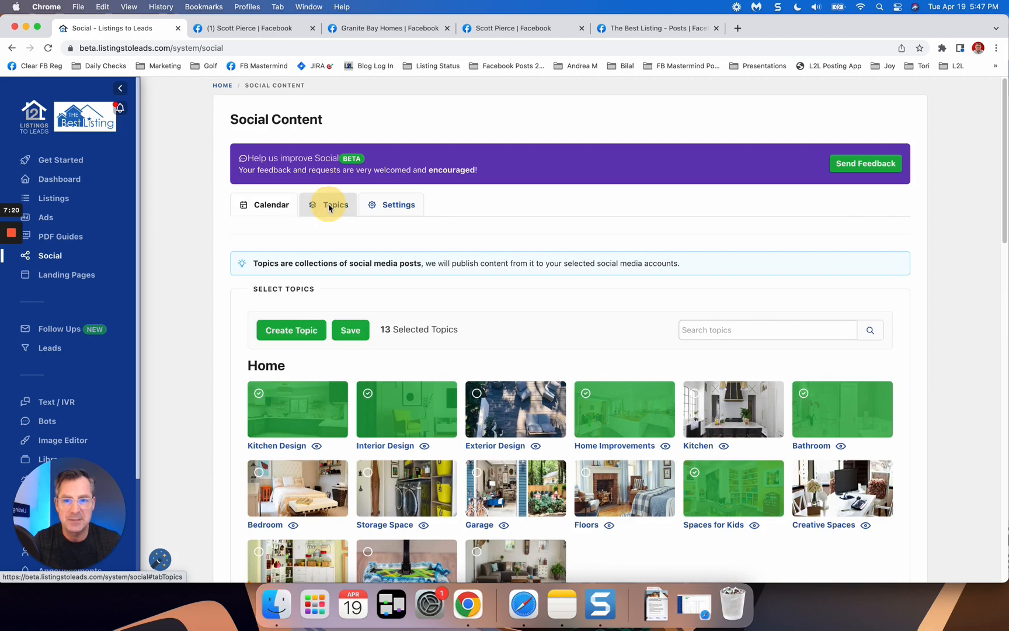
Show Social Content settings with connected accounts and the Mon–Sat 10:00 AM / 2:00 PM posting schedule
{"action": "scroll", "scroll_direction": "down", "scroll_amount": 3}
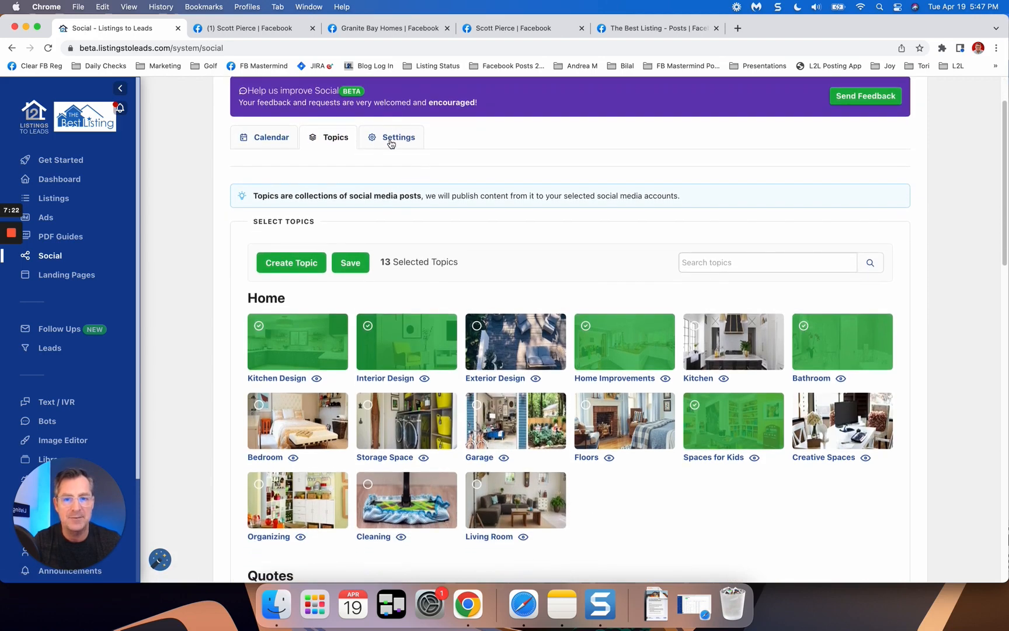
{"action": "left_click", "coordinate": [398, 137]}
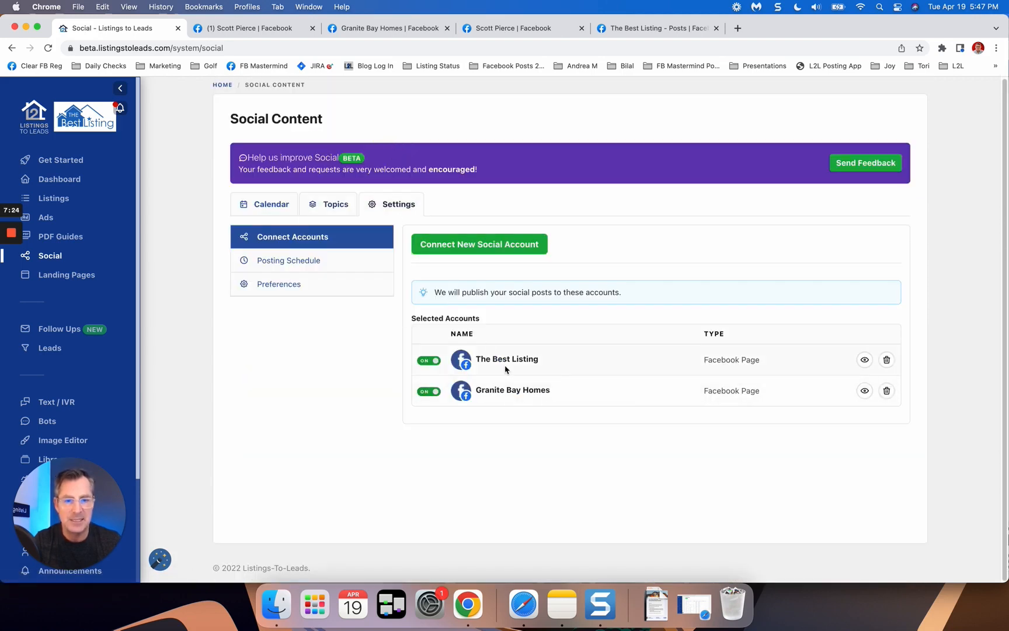
{"action": "mouse_move", "coordinate": [288, 260]}
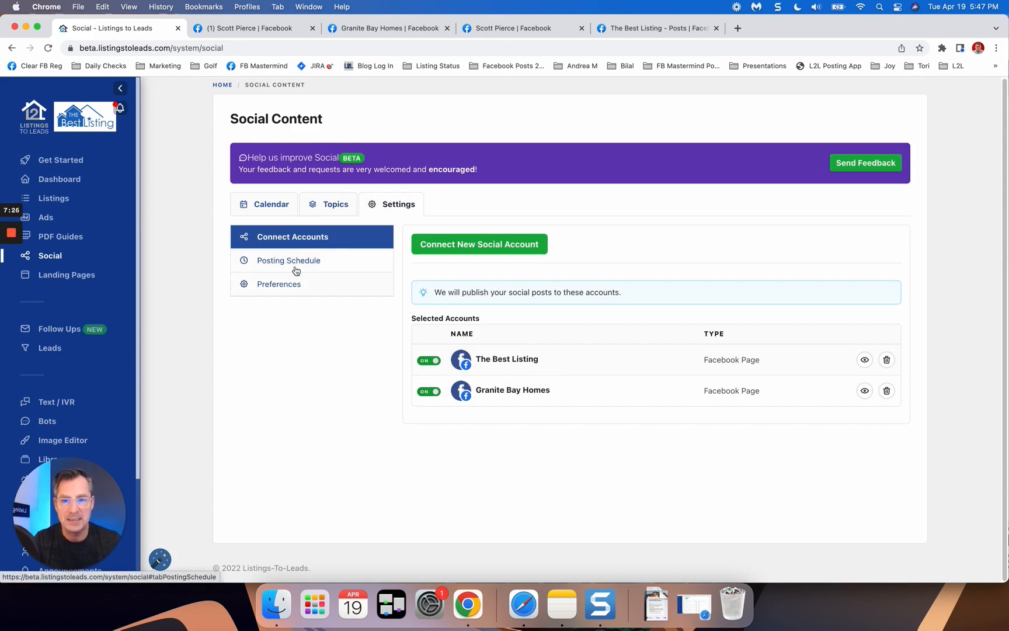
{"action": "left_click", "coordinate": [288, 260]}
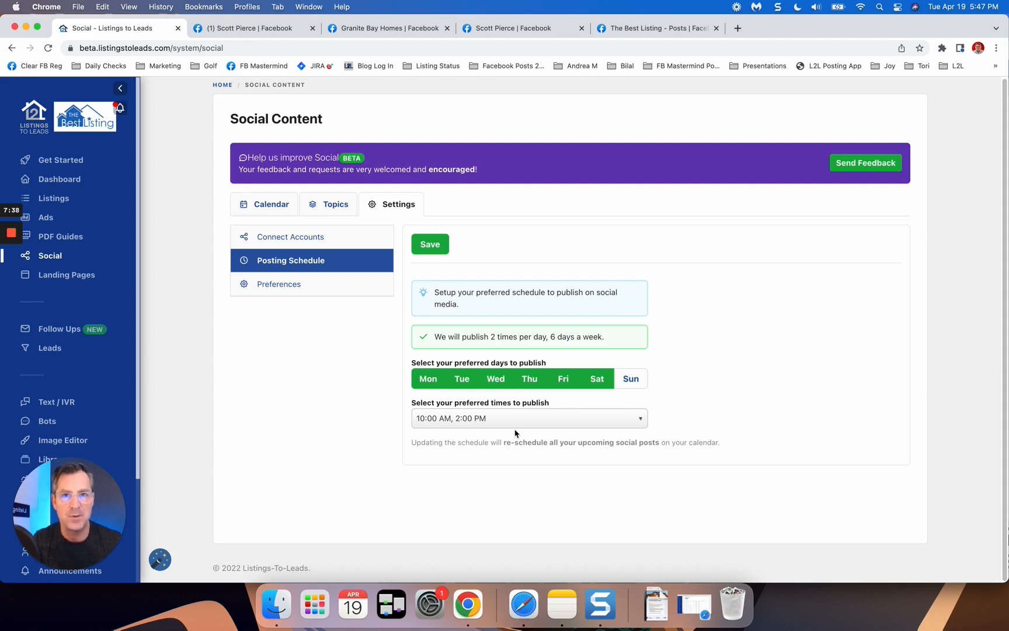
{"action": "mouse_move", "coordinate": [386, 440]}
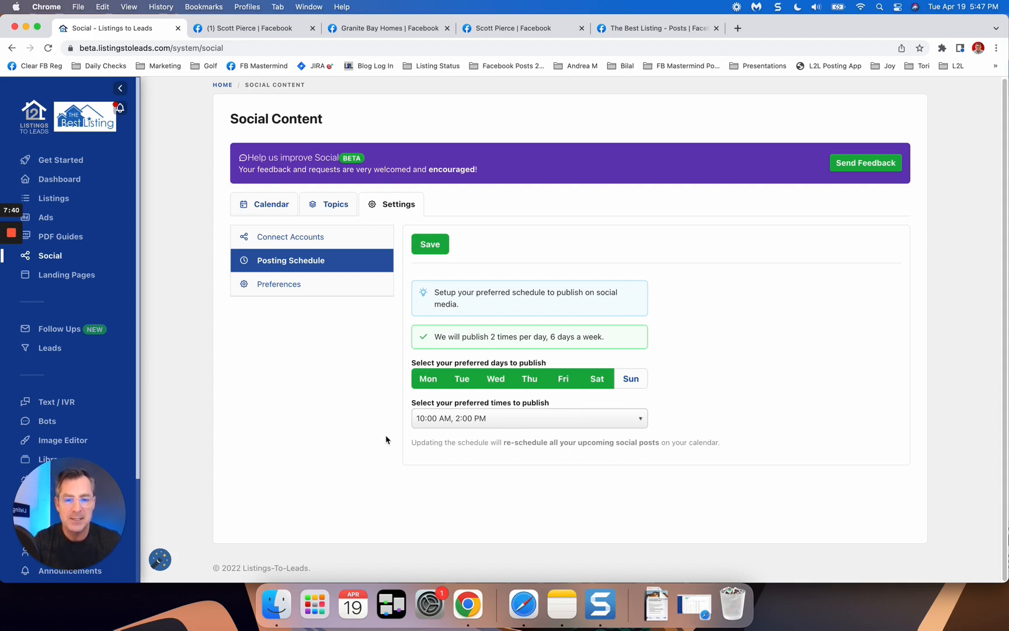